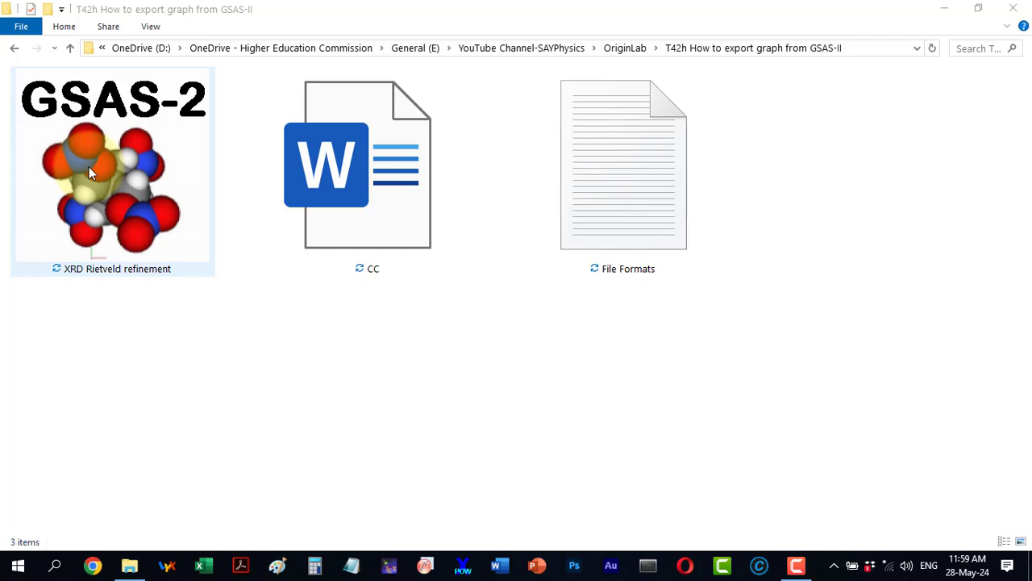
pyautogui.moveTo(87, 176)
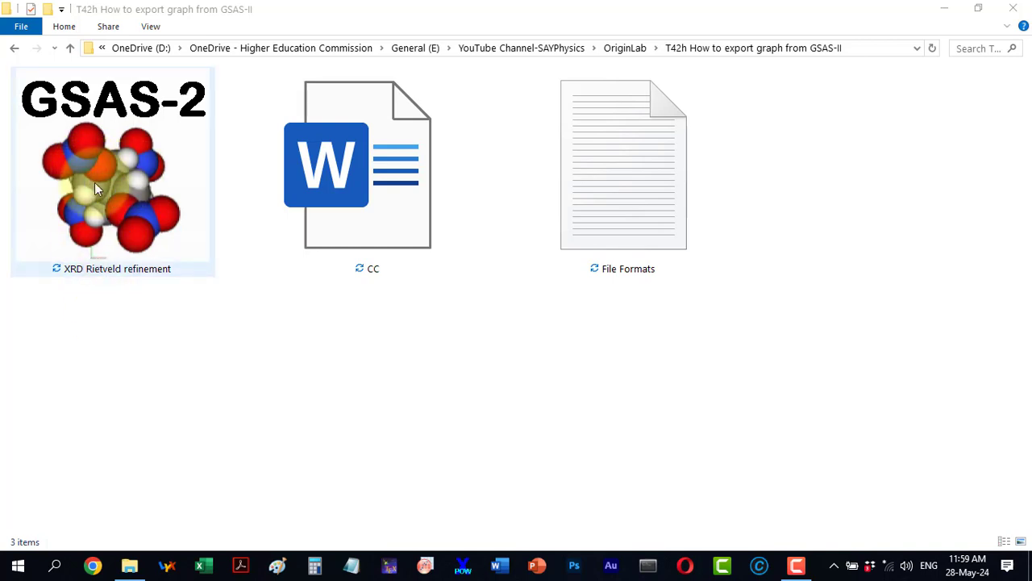
# Open the XRD Rietveld refinement project to view its Powder Patterns fit.
pyautogui.click(113, 170)
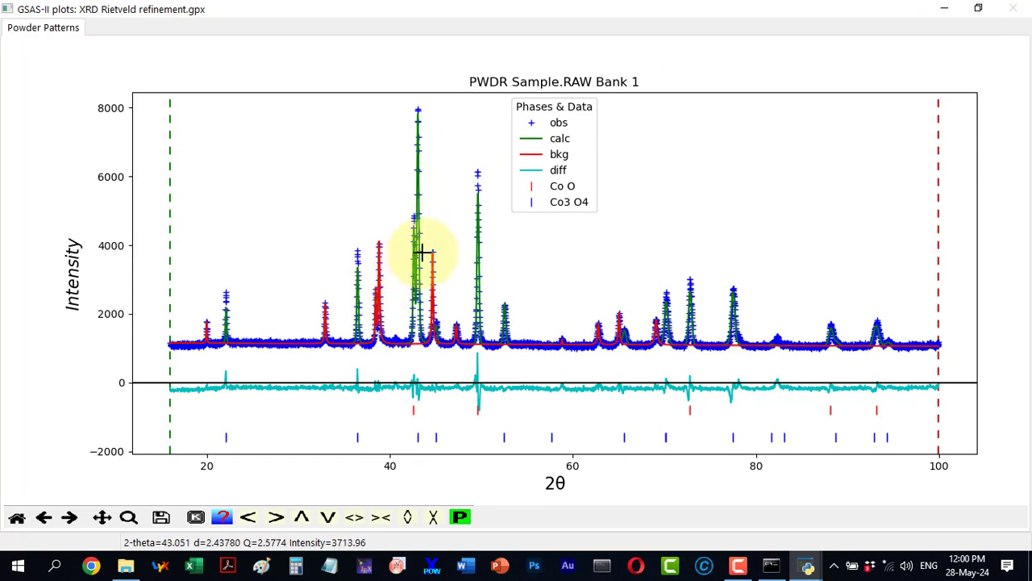
pyautogui.moveTo(642, 164)
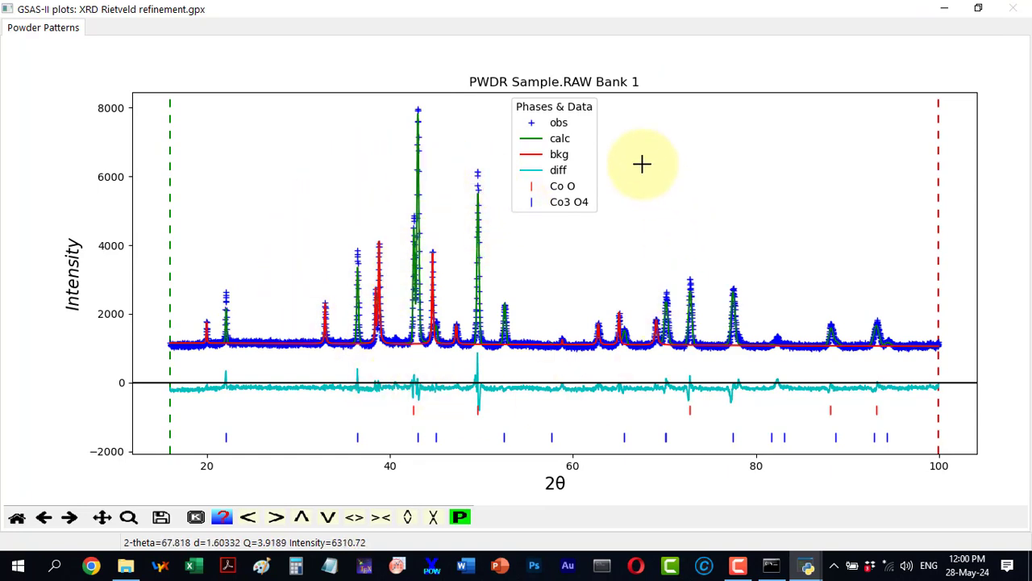
pyautogui.moveTo(471, 284)
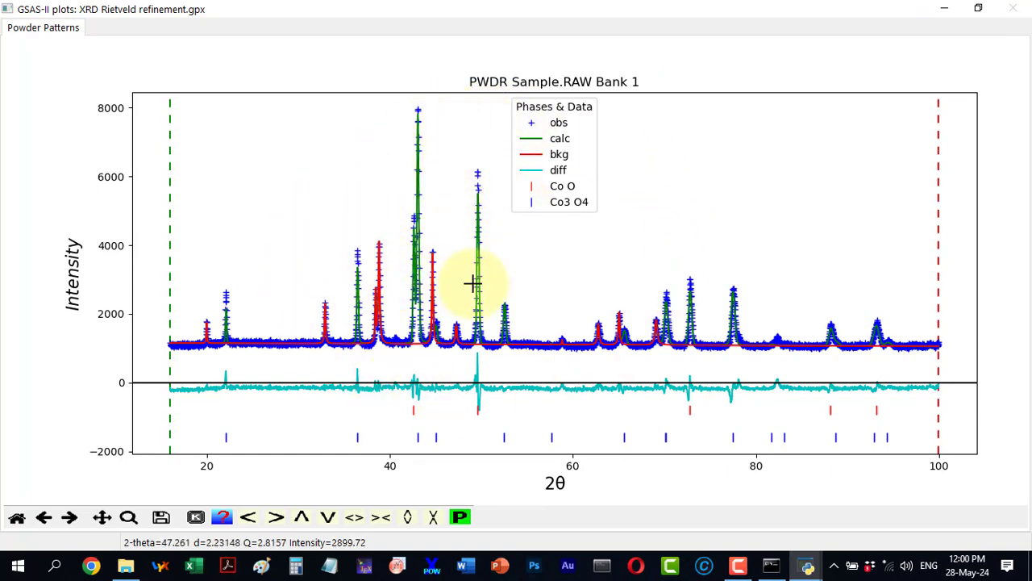
pyautogui.moveTo(490, 282)
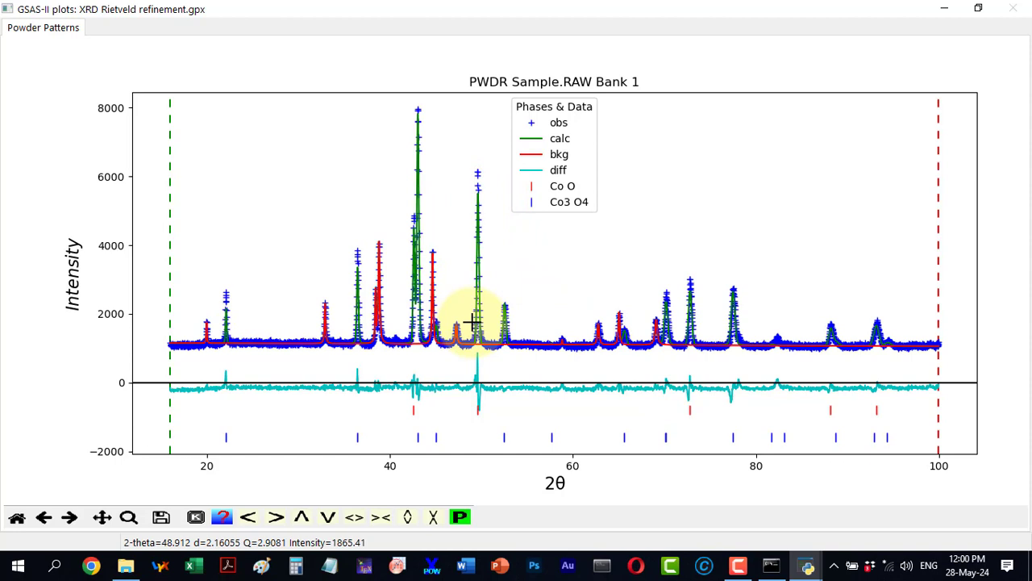
pyautogui.moveTo(460, 516)
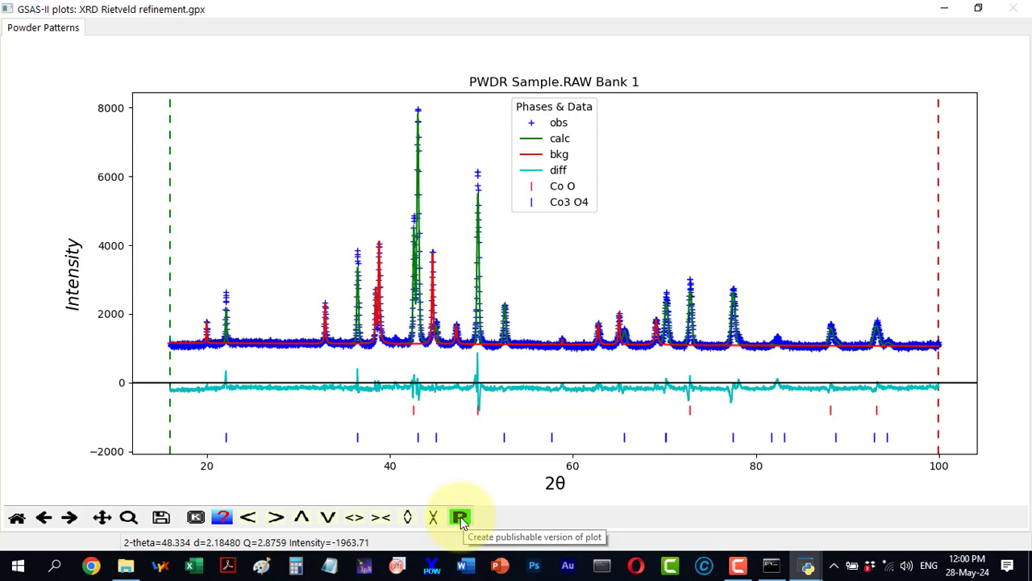
# Save a publication-quality PDF of the plot named Graph in the project folder.
pyautogui.click(460, 516)
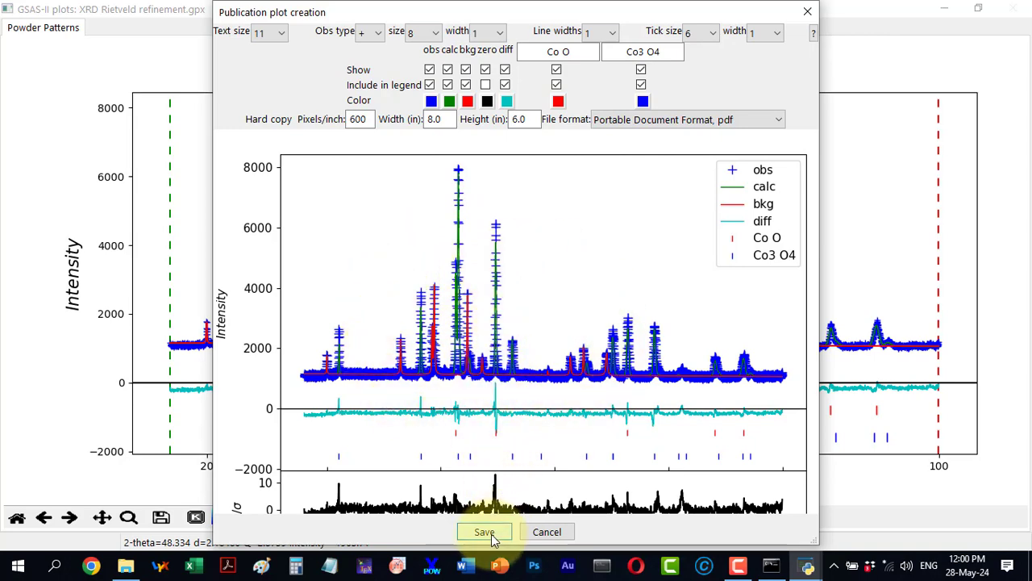
pyautogui.click(484, 532)
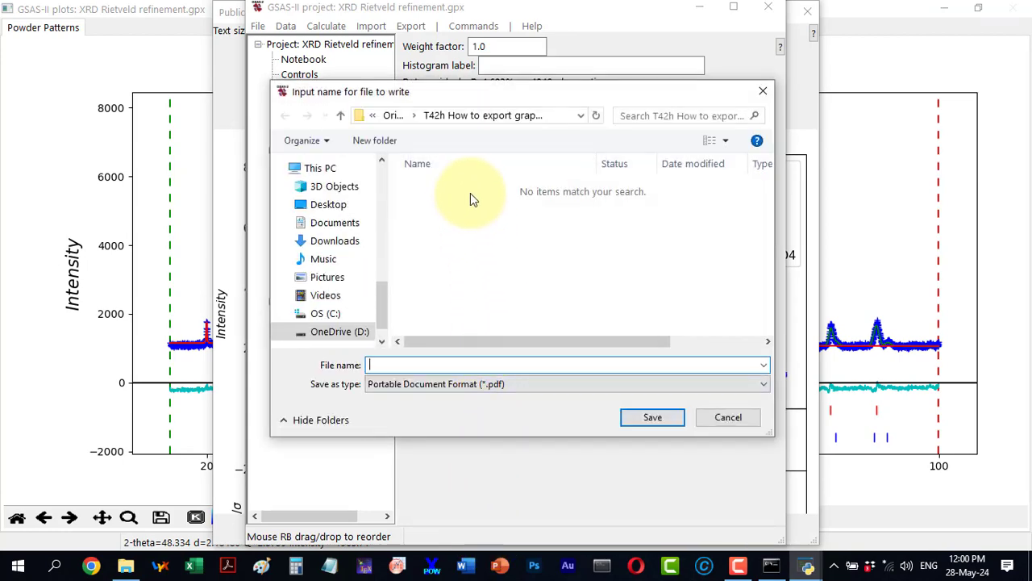
pyautogui.moveTo(493, 161)
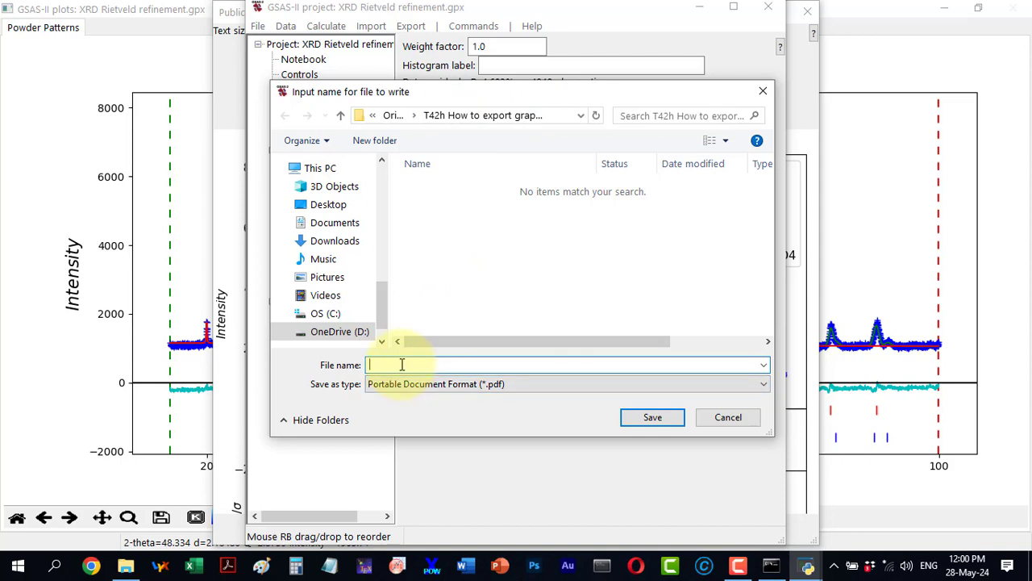
pyautogui.write('Graph')
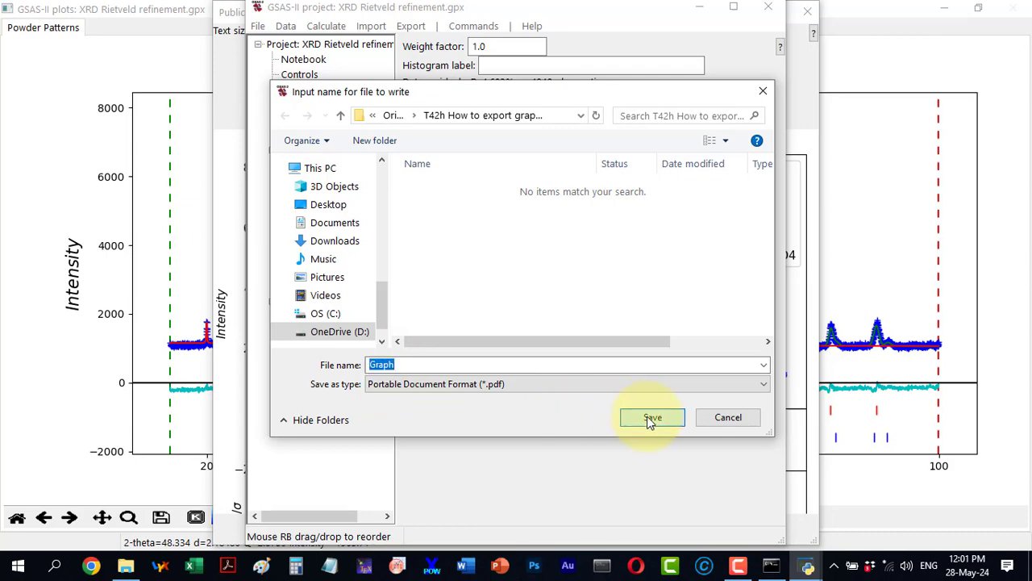
pyautogui.click(652, 416)
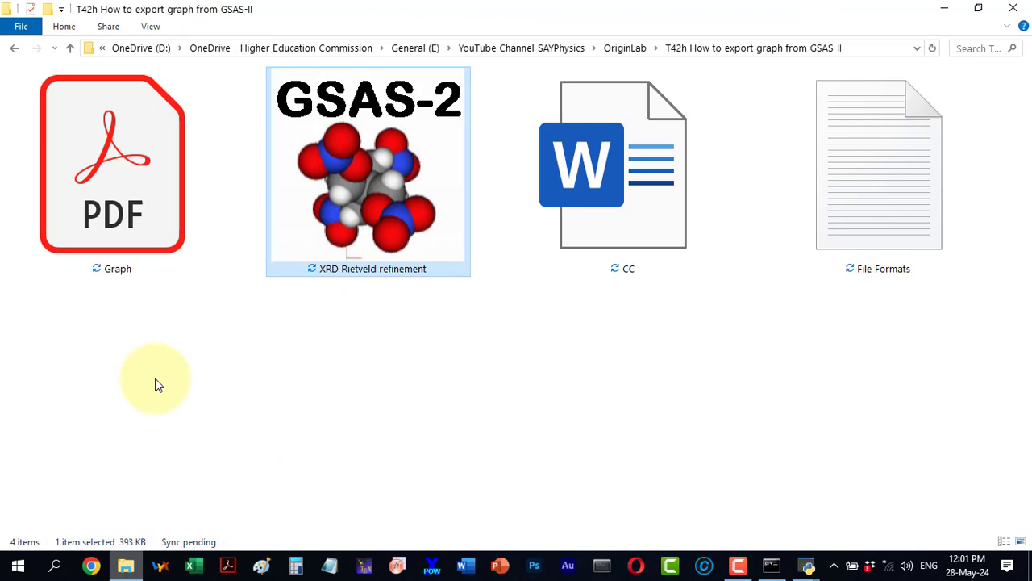
pyautogui.moveTo(121, 164)
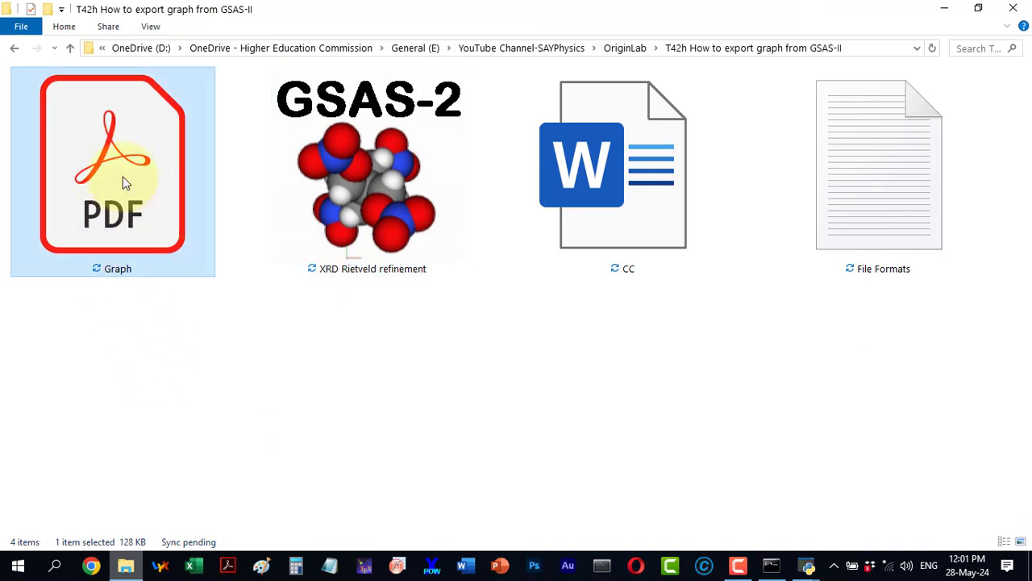
# Open the exported Graph.pdf from File Explorer to check it.
pyautogui.doubleClick(113, 161)
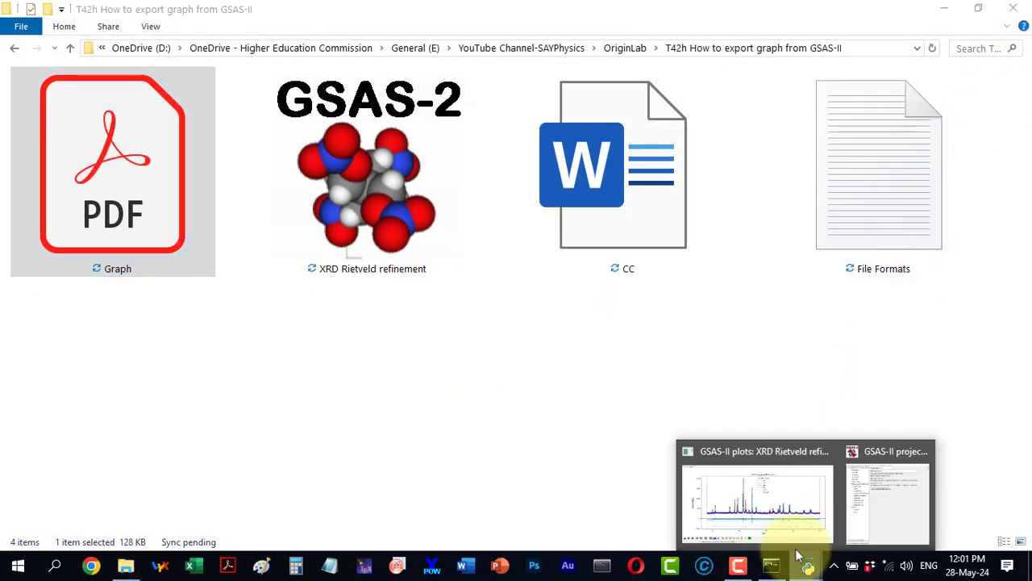
# Reopen the publication plot dialog from GSAS-II and set its text size to 18.
pyautogui.click(755, 500)
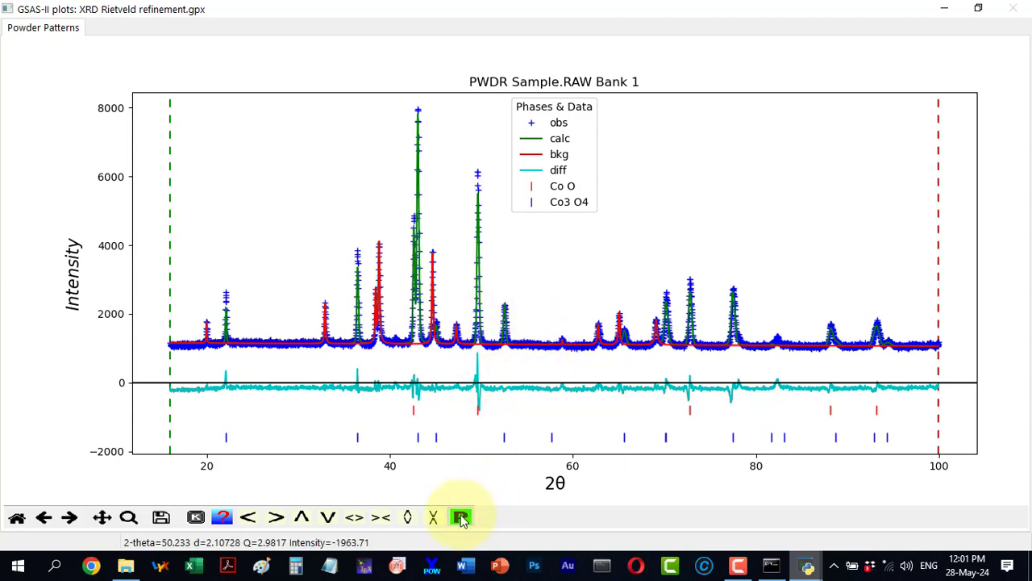
pyautogui.click(461, 516)
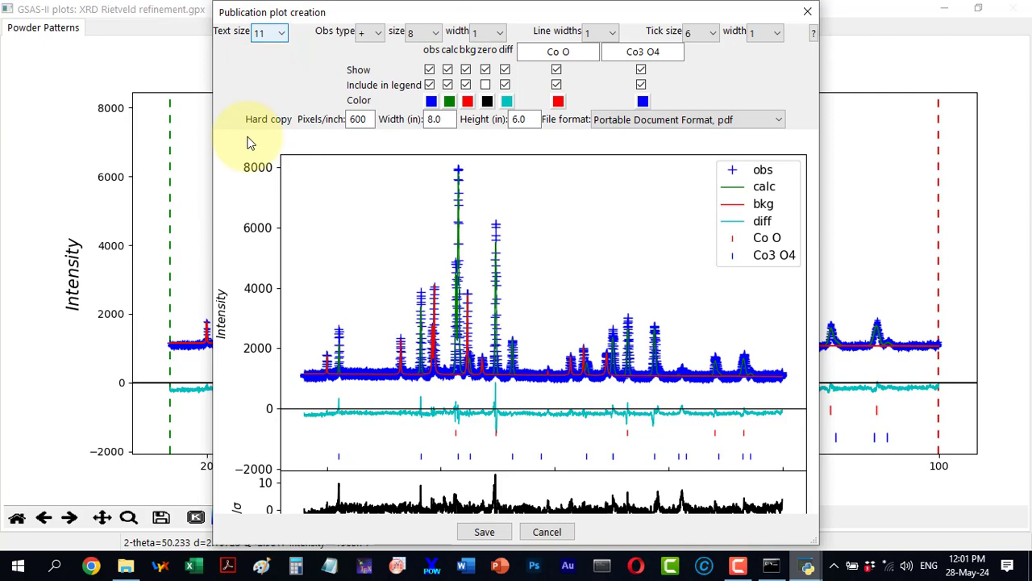
pyautogui.moveTo(261, 304)
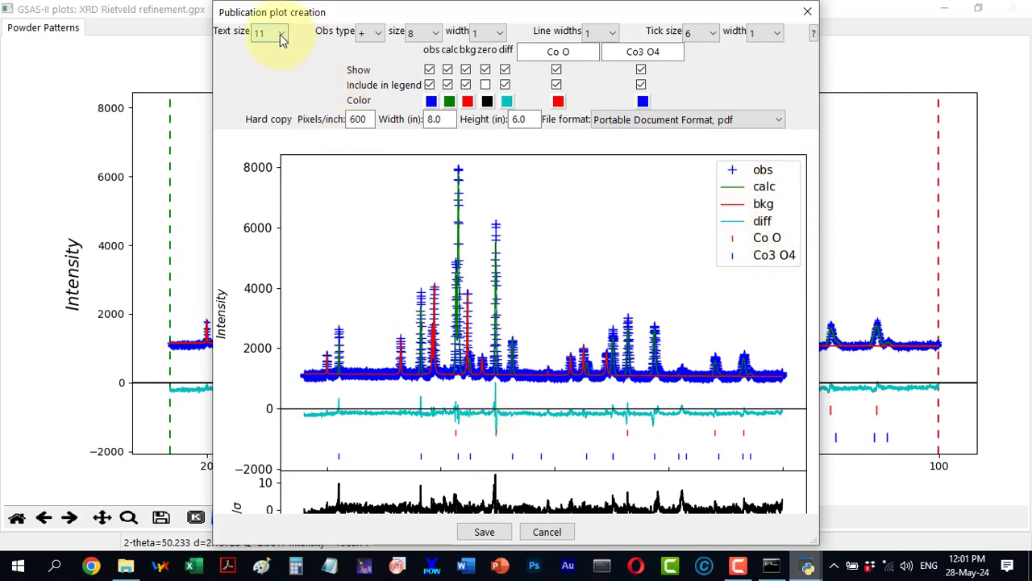
pyautogui.click(280, 32)
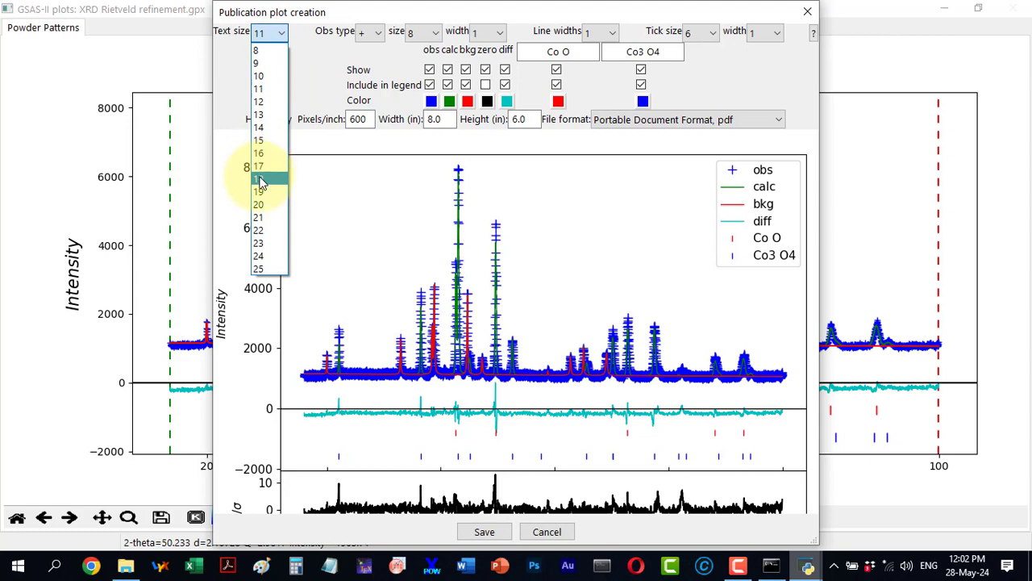
pyautogui.click(258, 179)
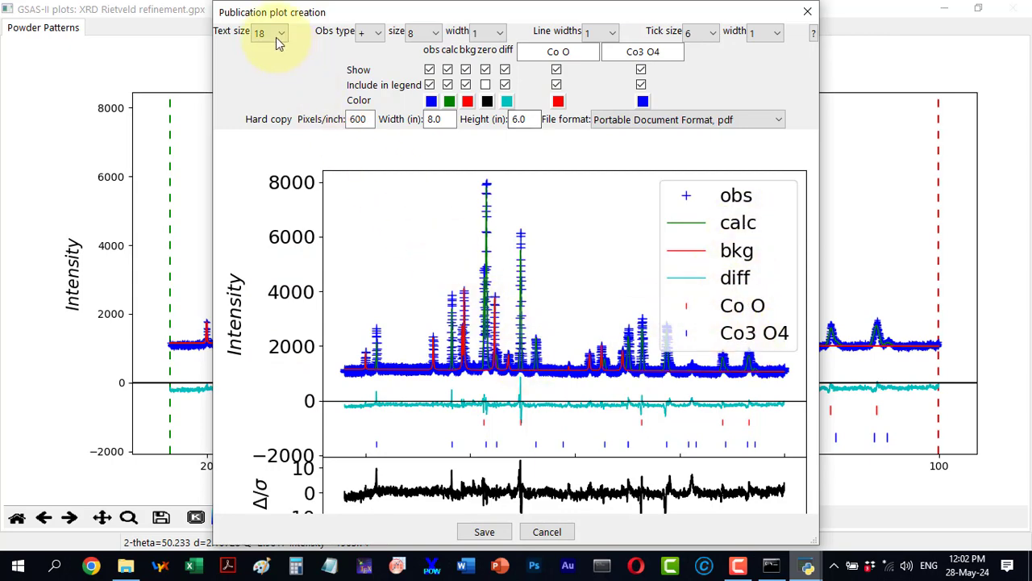
pyautogui.click(280, 33)
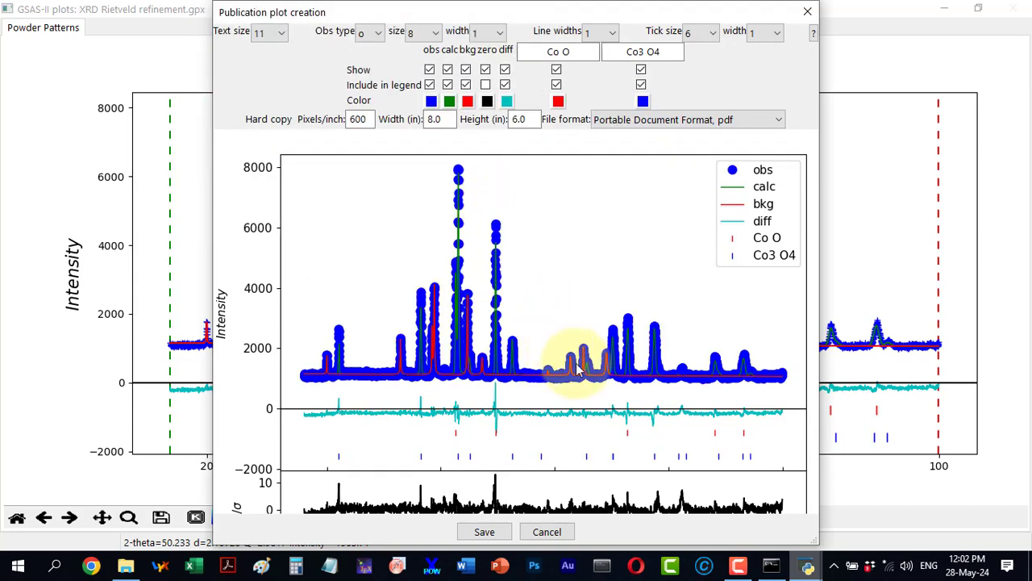
pyautogui.moveTo(552, 314)
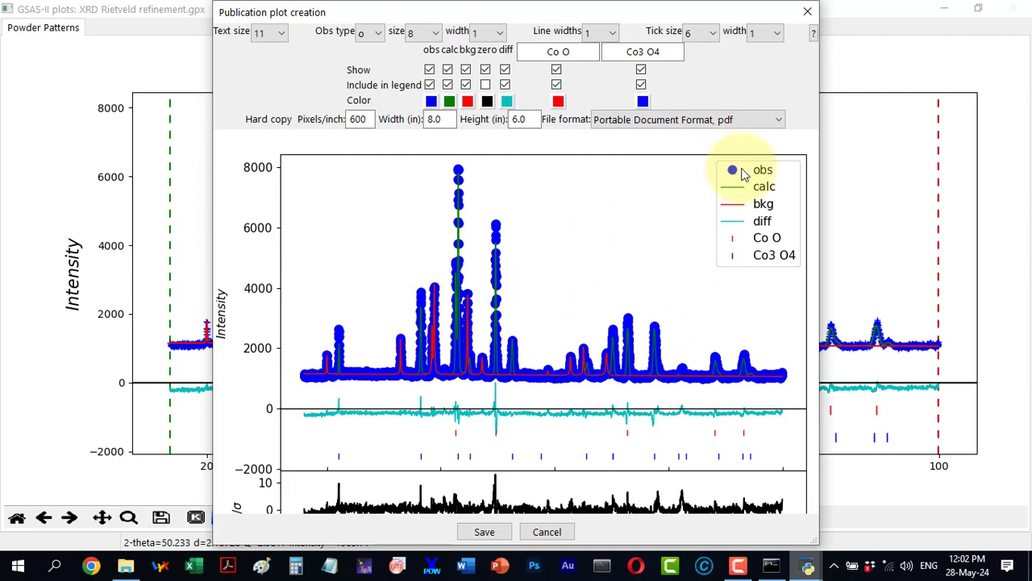
pyautogui.moveTo(761, 171)
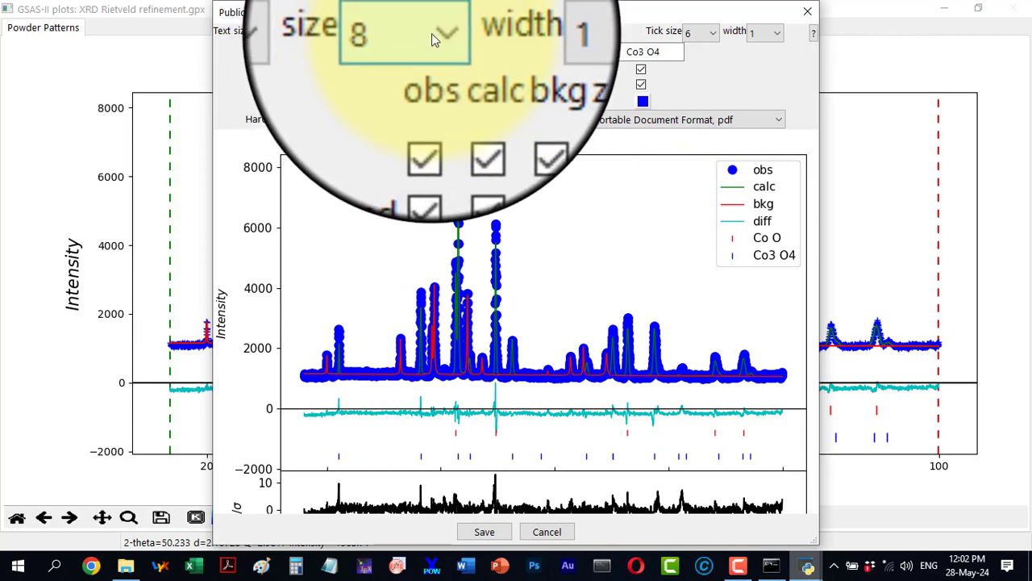
pyautogui.click(447, 32)
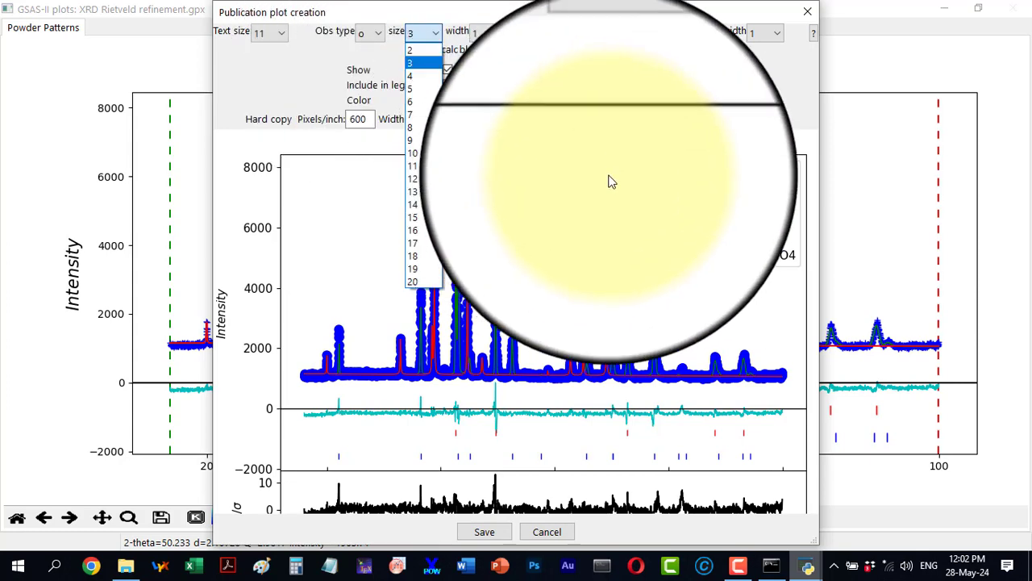
pyautogui.click(410, 61)
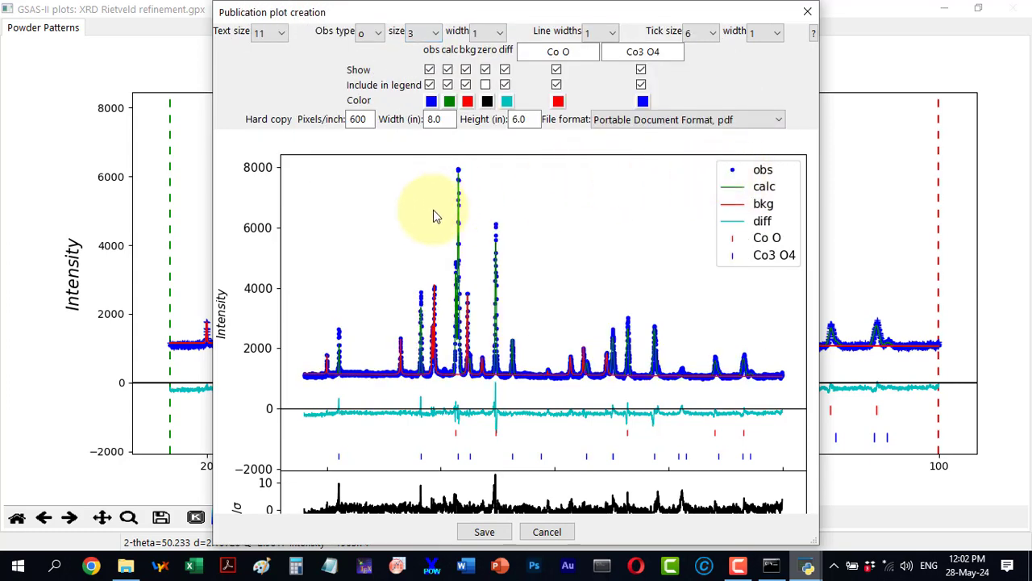
pyautogui.moveTo(722, 384)
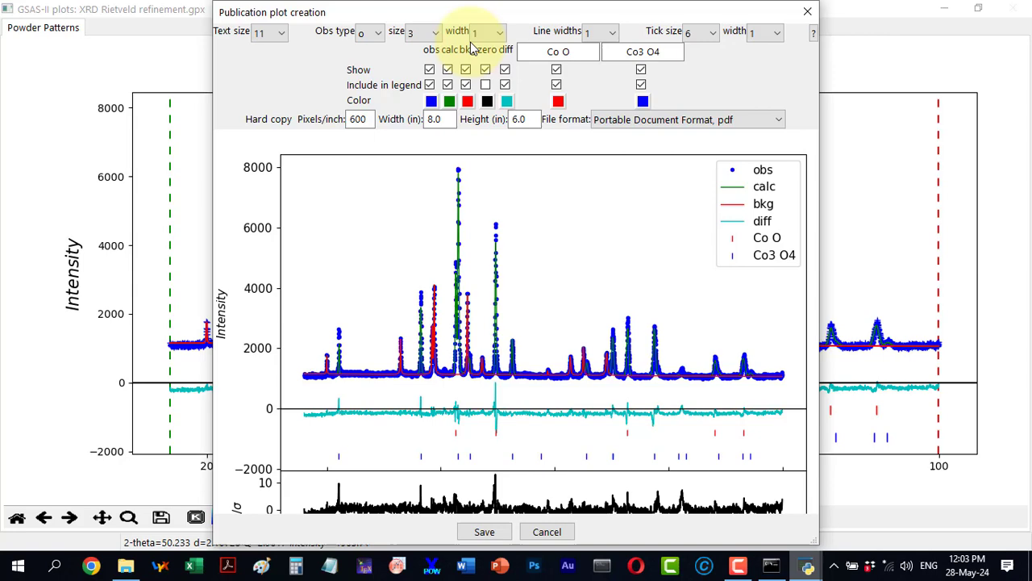
pyautogui.click(492, 32)
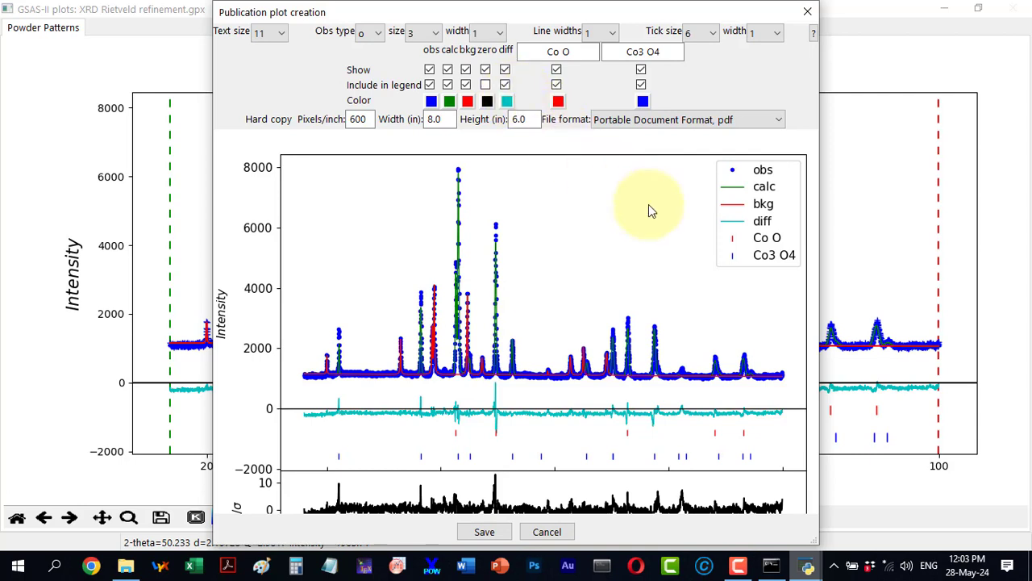
pyautogui.moveTo(725, 155)
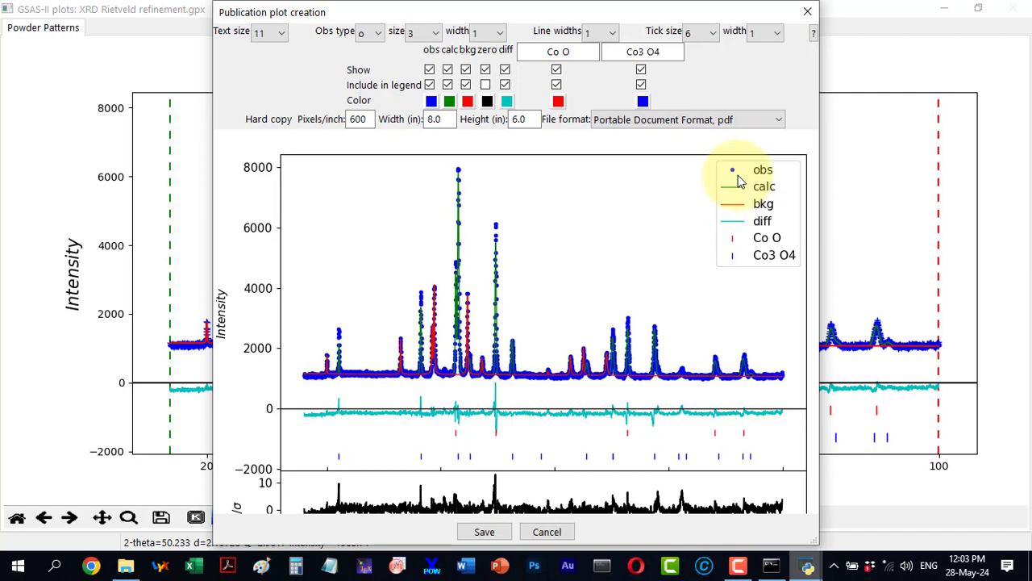
pyautogui.moveTo(670, 162)
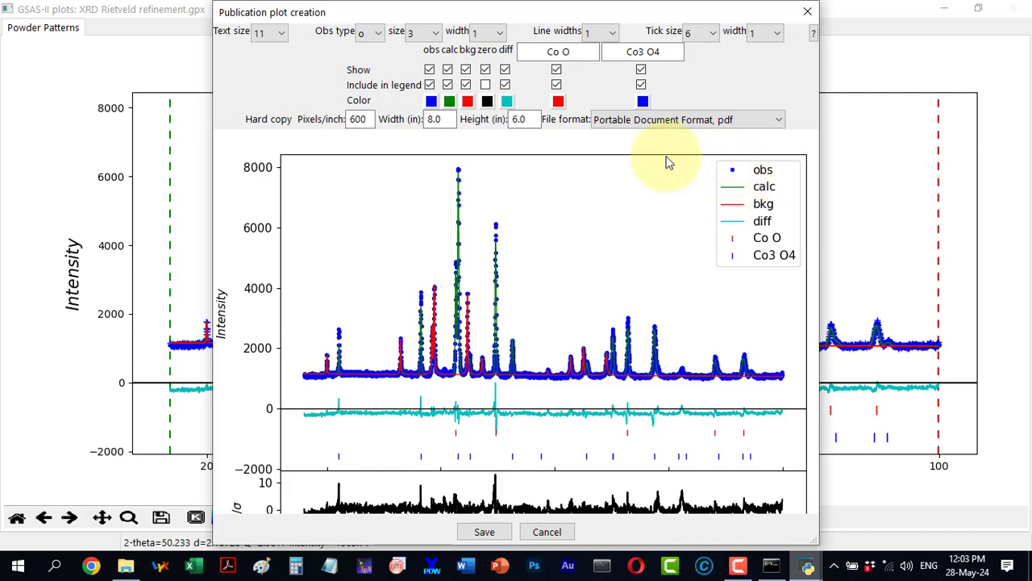
pyautogui.moveTo(555, 36)
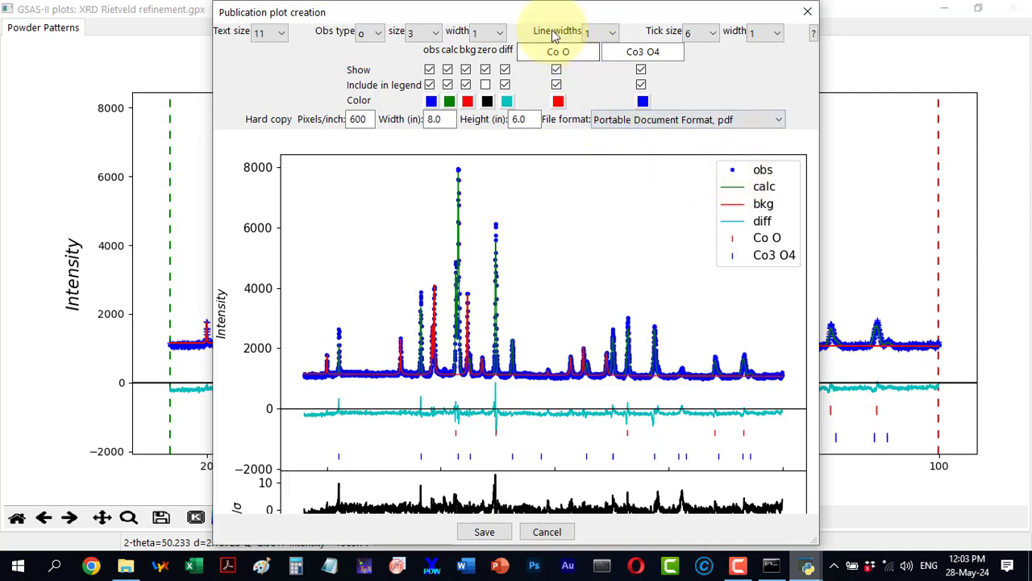
pyautogui.moveTo(564, 36)
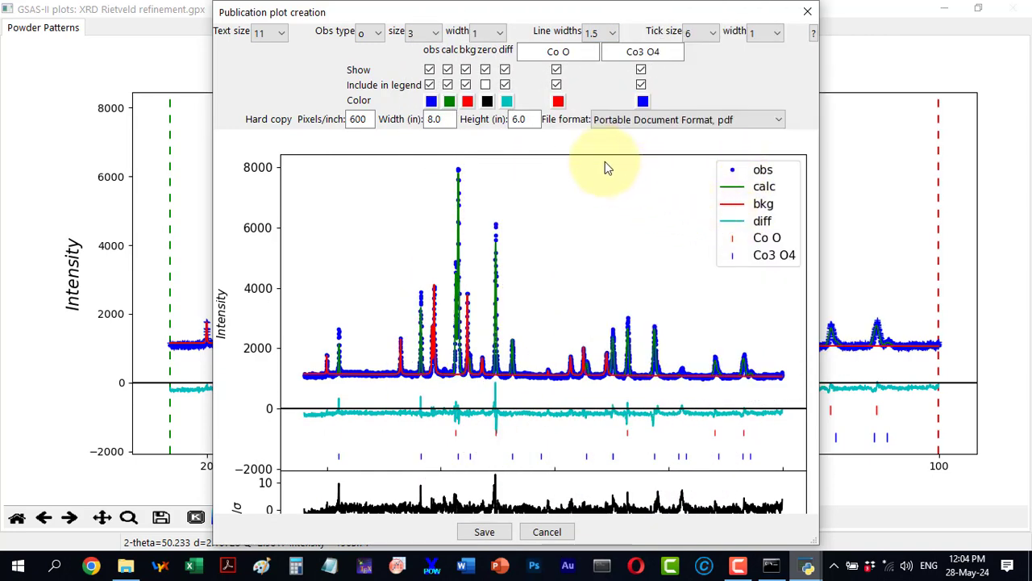
pyautogui.moveTo(669, 34)
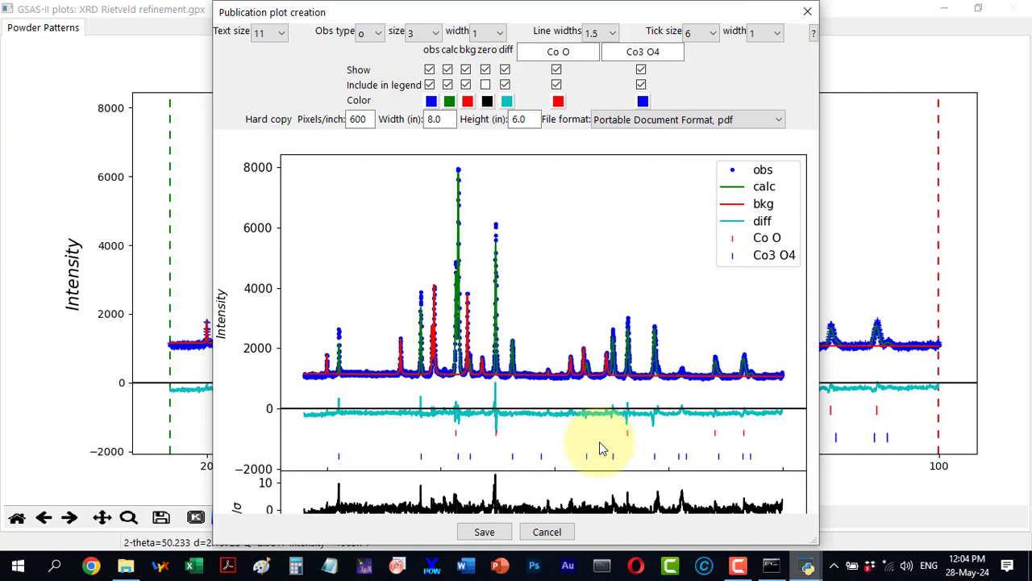
pyautogui.moveTo(535, 471)
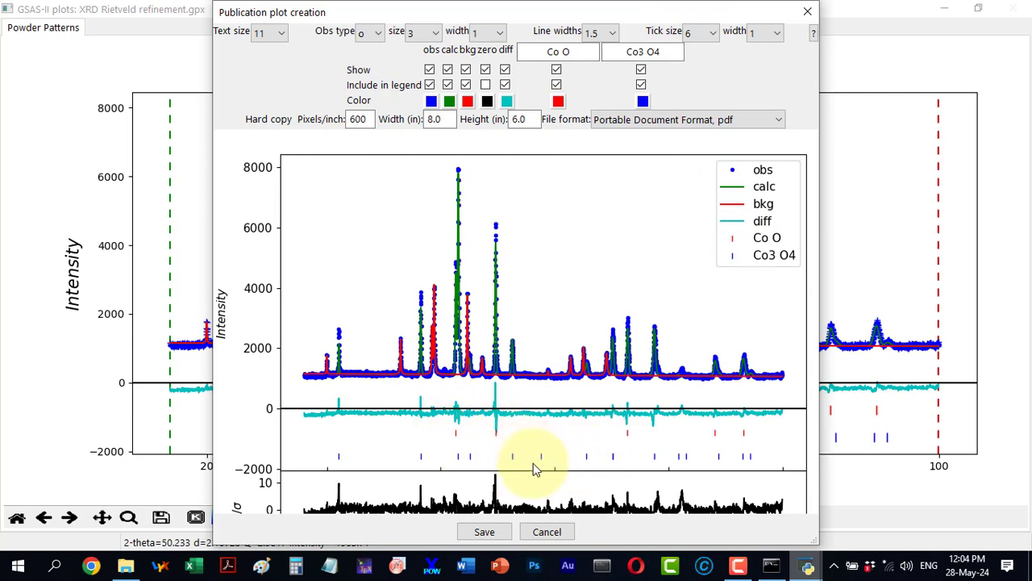
# Choose a larger reflection tick size for the publication plot.
pyautogui.click(712, 33)
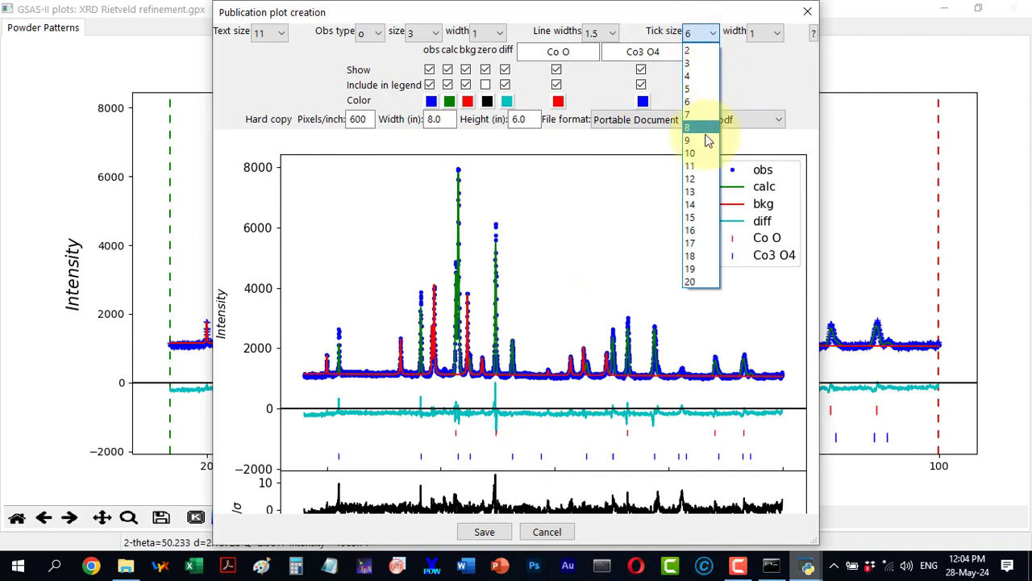
pyautogui.click(691, 177)
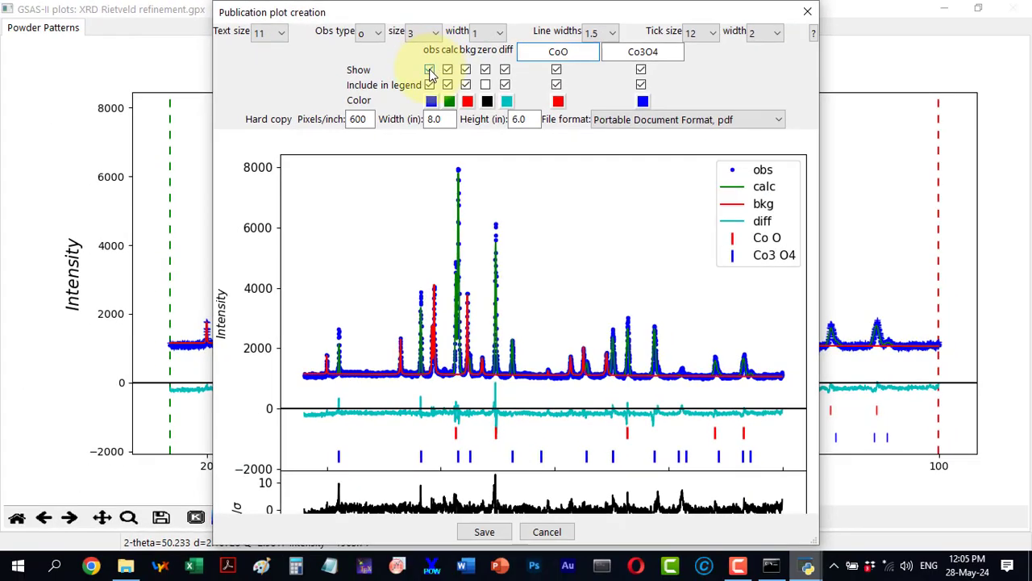
# Toggle the observed data points off and back on in the preview.
pyautogui.click(429, 69)
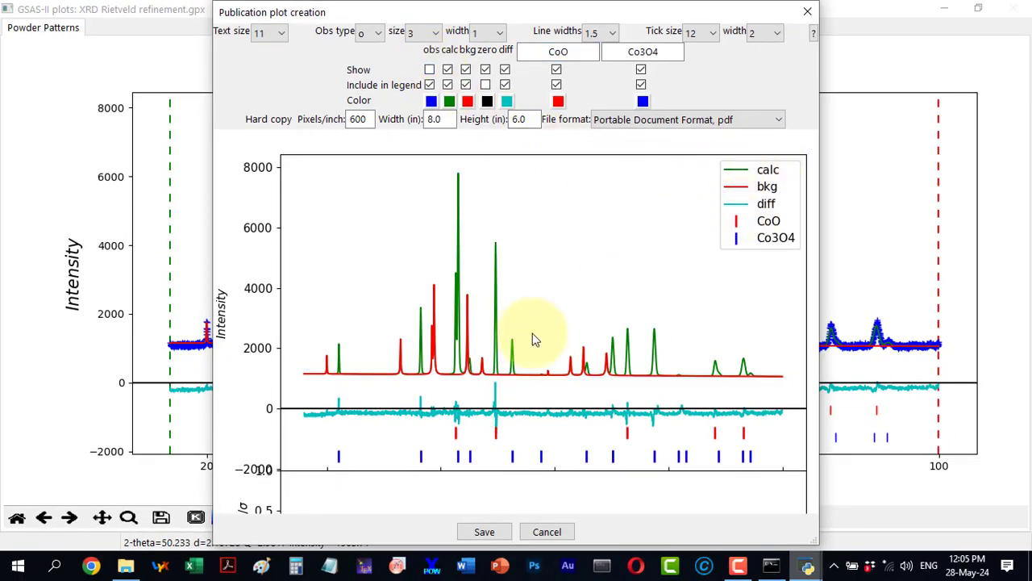
pyautogui.moveTo(500, 358)
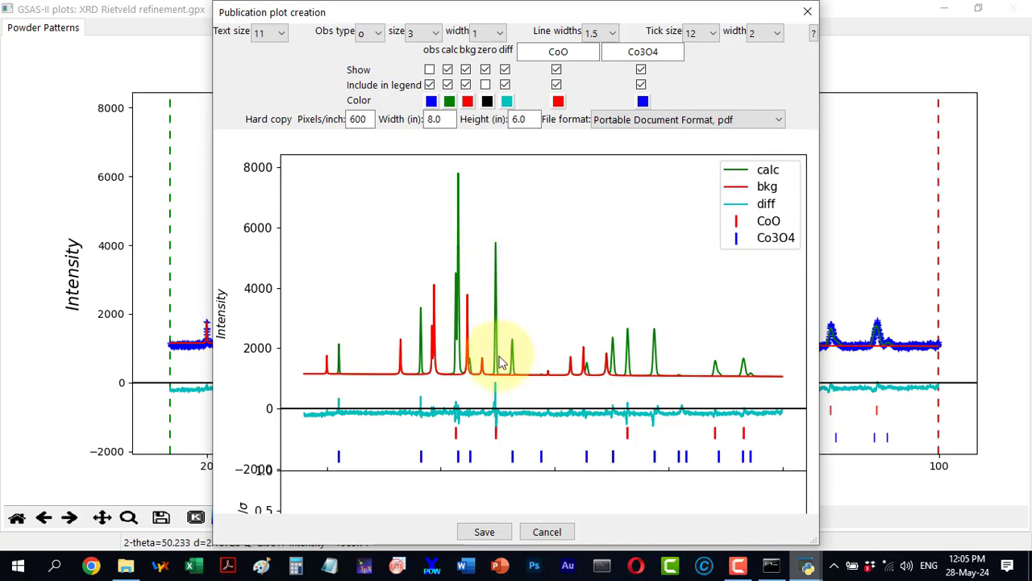
pyautogui.click(429, 69)
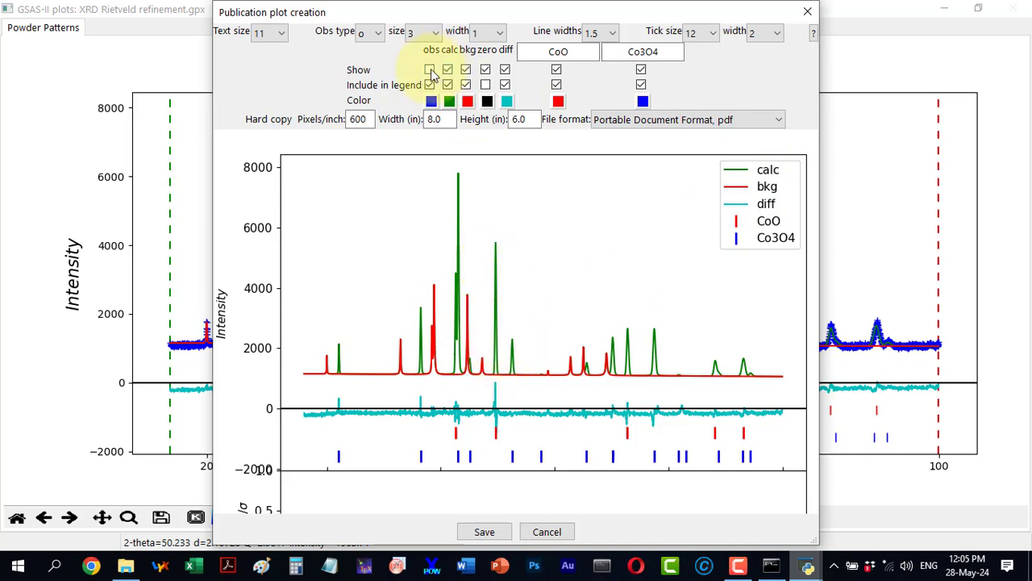
pyautogui.click(429, 70)
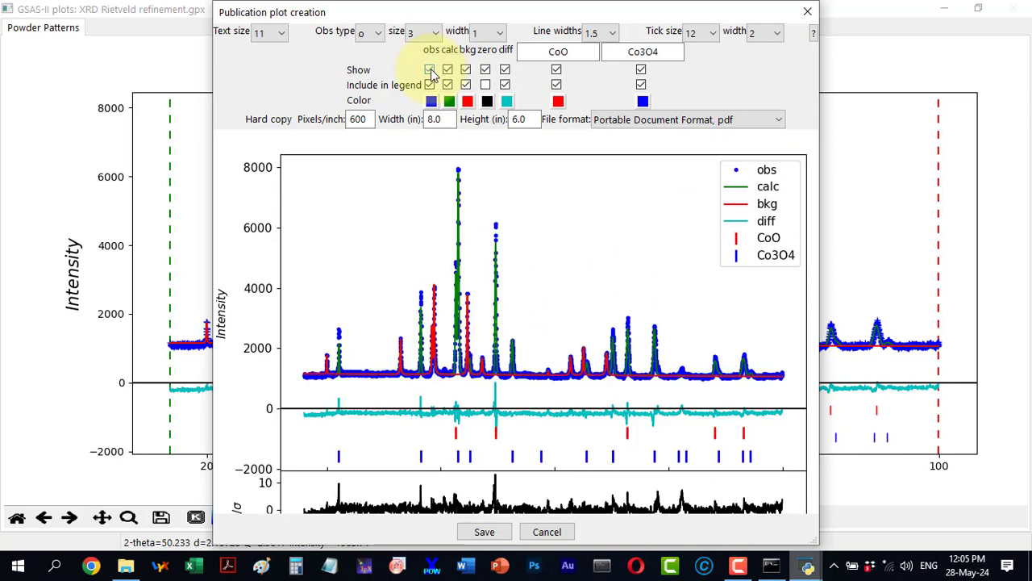
pyautogui.click(429, 69)
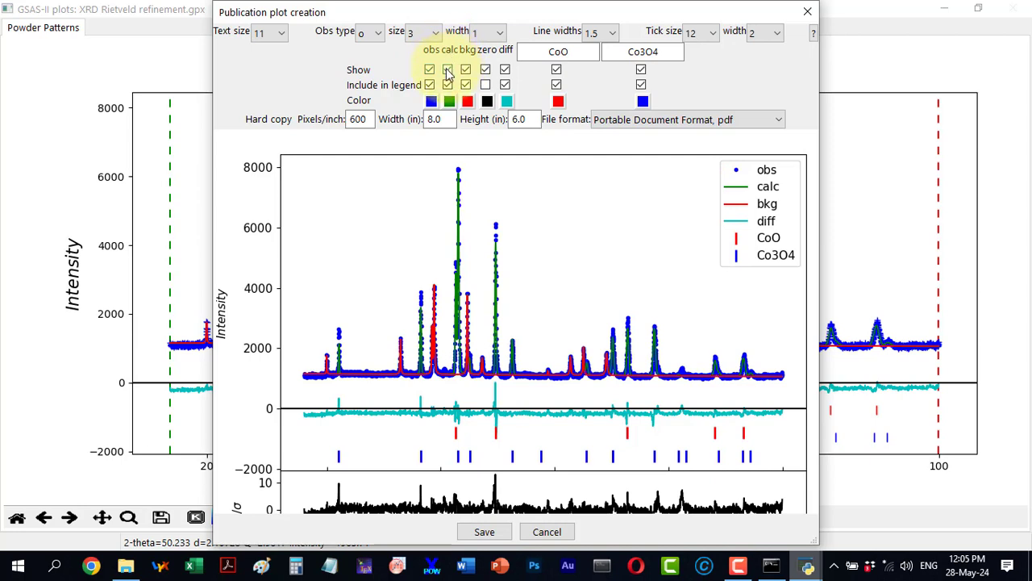
# Toggle the calculated and background curves off and back on, then show the zero line.
pyautogui.click(448, 69)
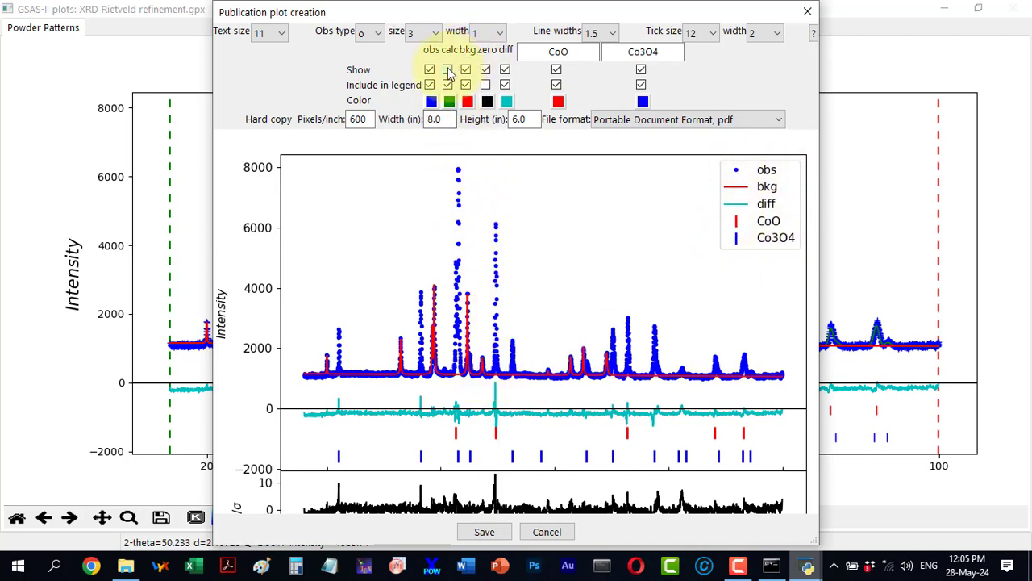
pyautogui.click(448, 69)
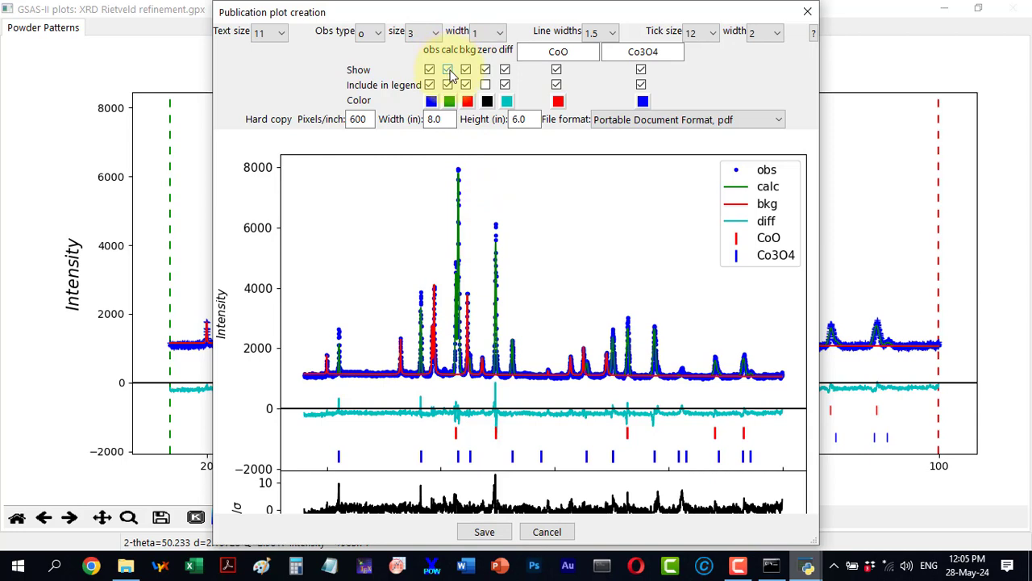
pyautogui.click(448, 69)
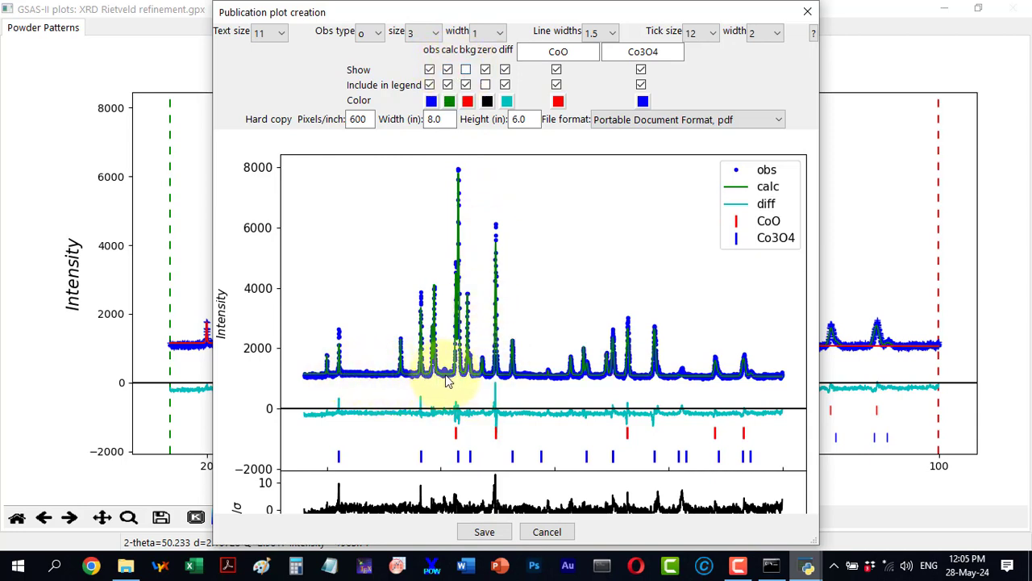
pyautogui.moveTo(605, 358)
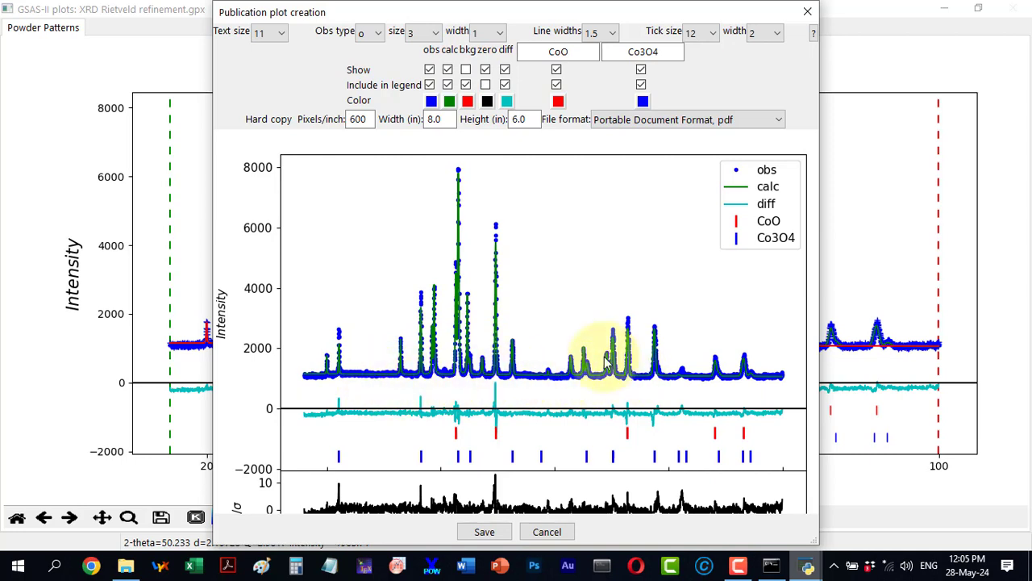
pyautogui.click(465, 67)
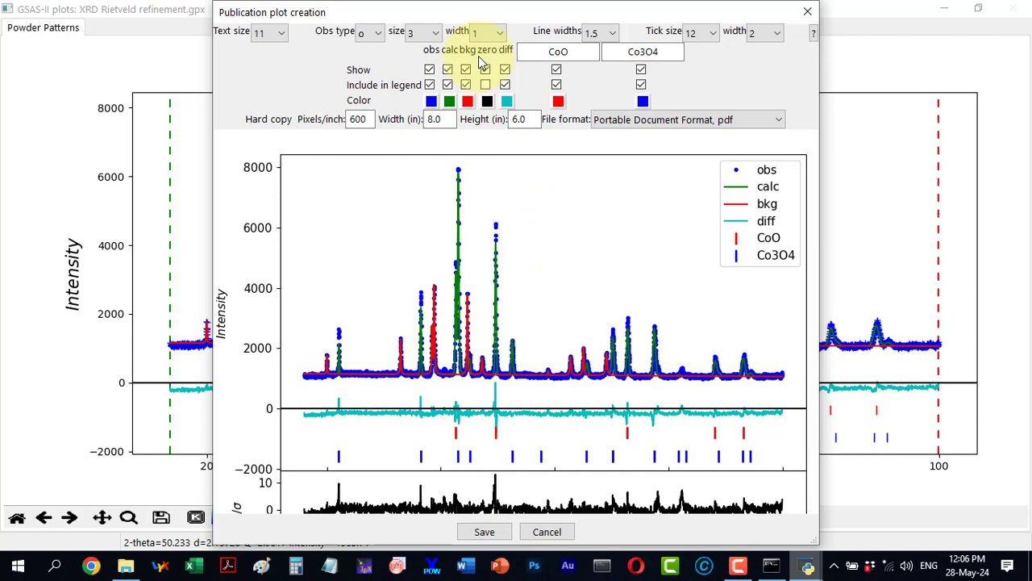
pyautogui.click(487, 100)
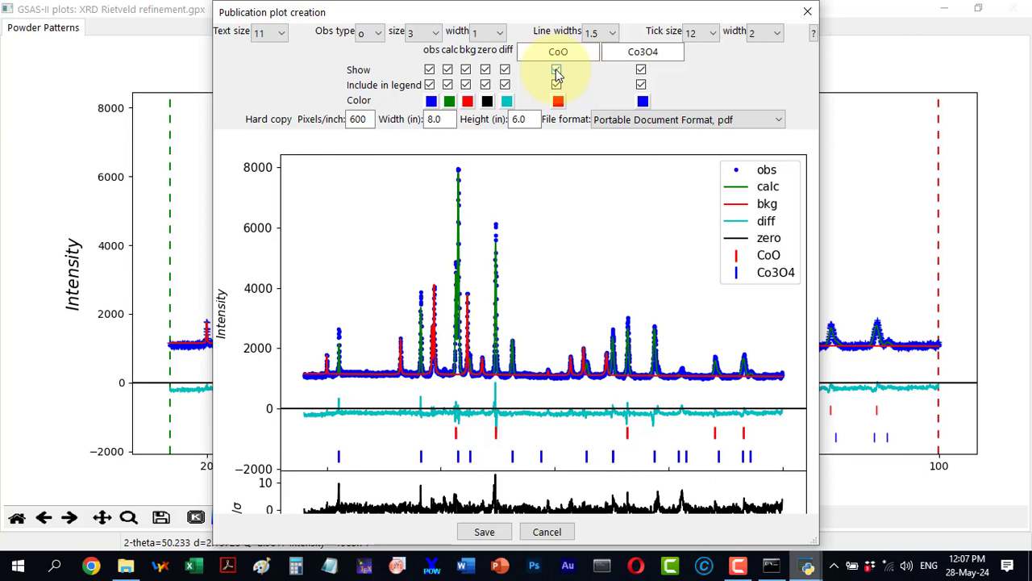
# Toggle the CoO and Co3O4 reflection ticks off and back on in the preview.
pyautogui.click(556, 69)
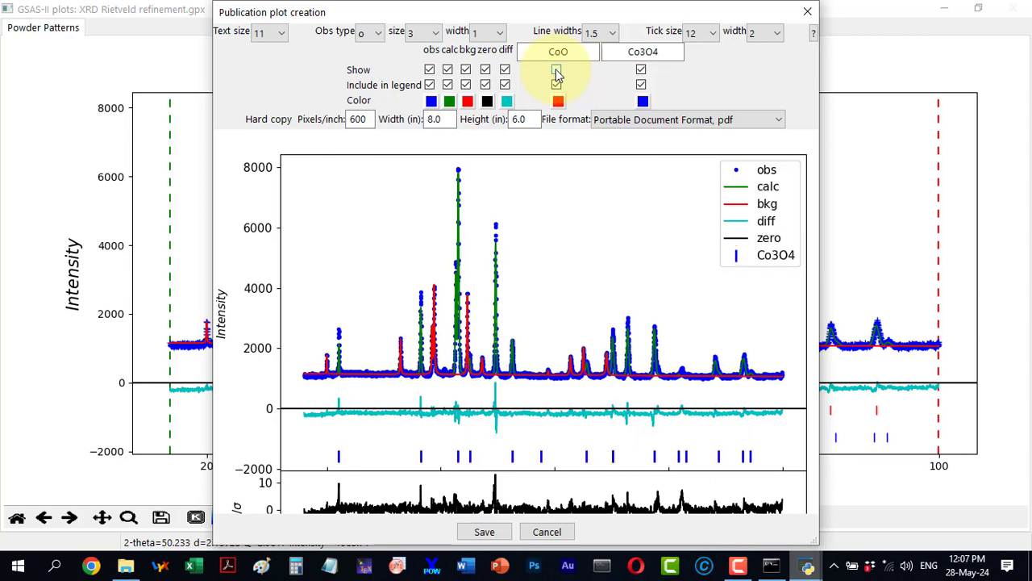
pyautogui.click(556, 69)
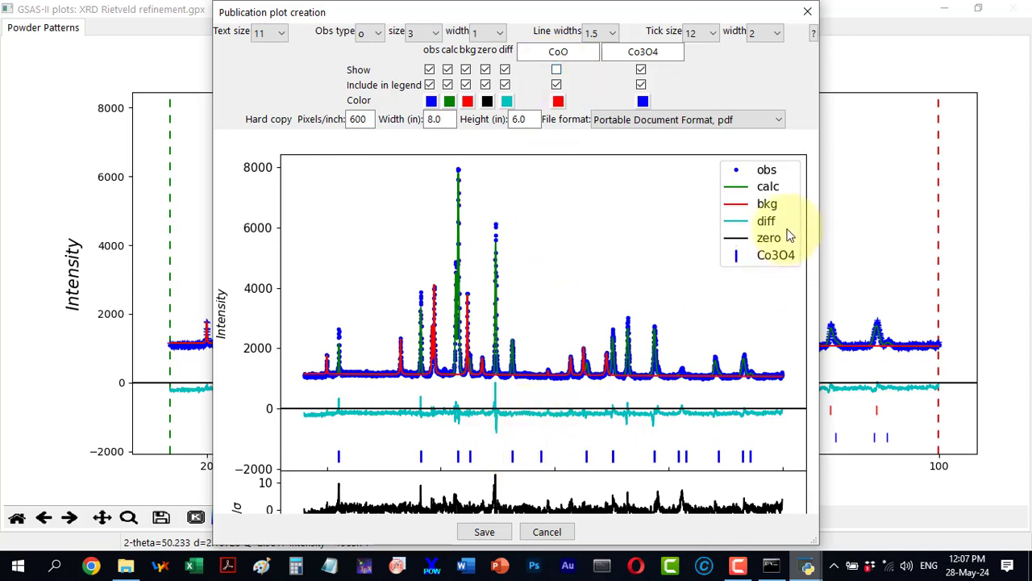
pyautogui.click(555, 84)
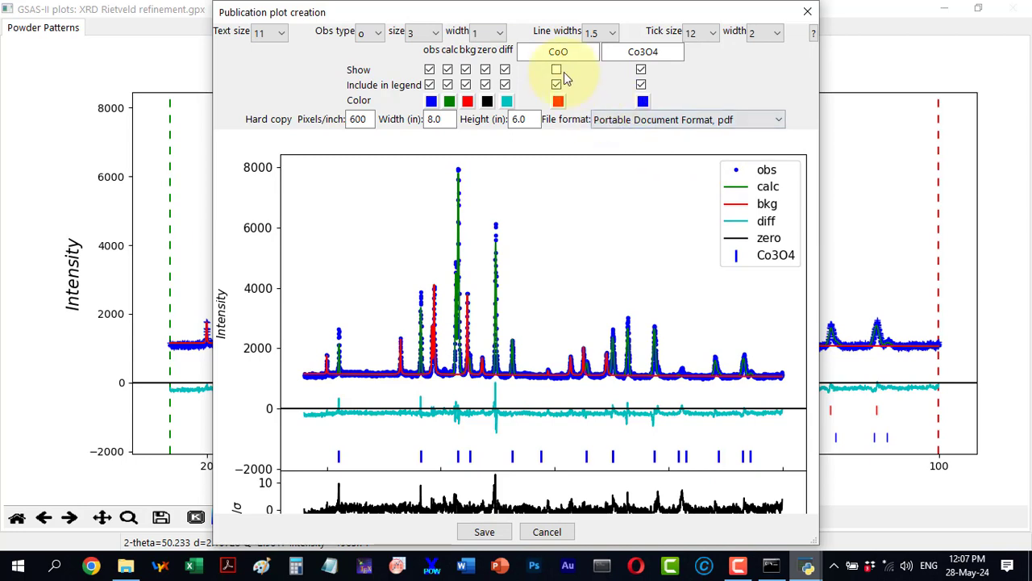
pyautogui.click(555, 70)
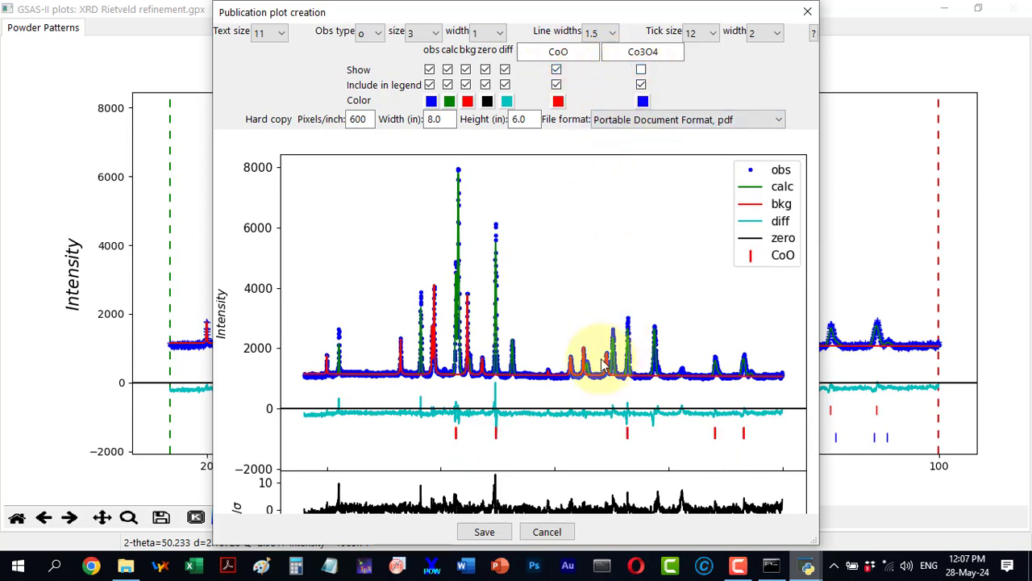
pyautogui.click(640, 70)
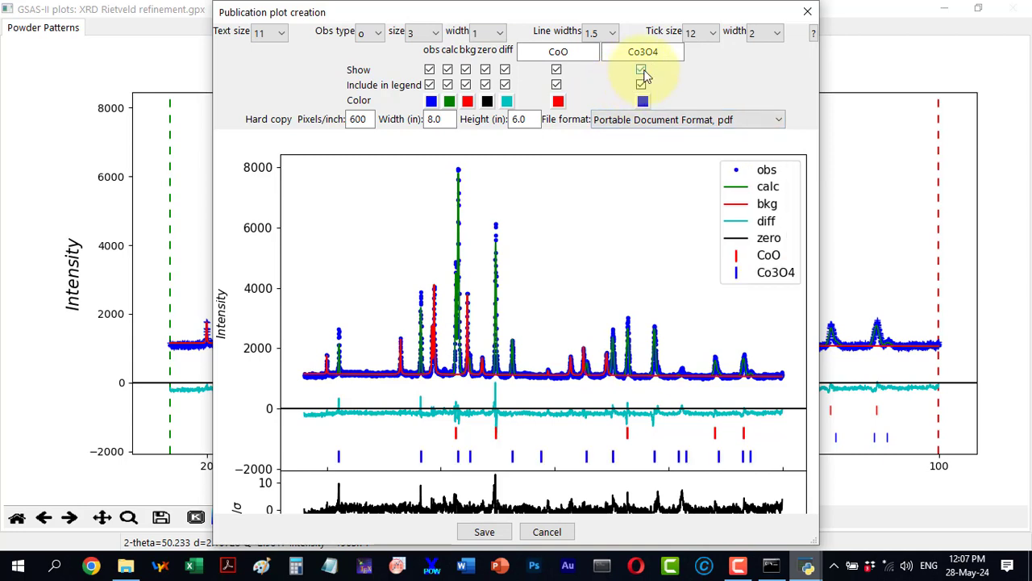
pyautogui.click(641, 84)
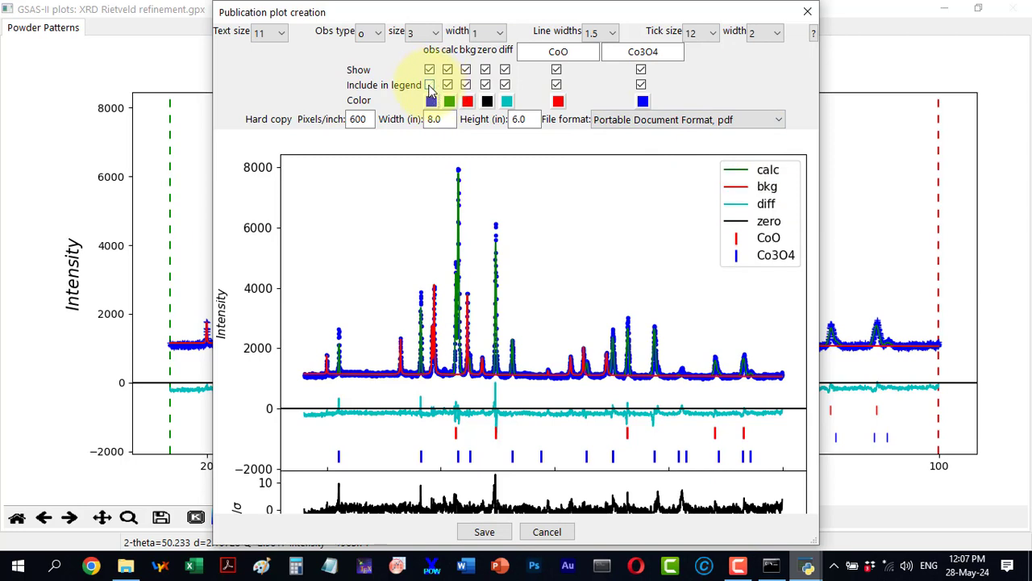
# Toggle legend entries for obs, calc and CoO until every item is listed again.
pyautogui.click(429, 84)
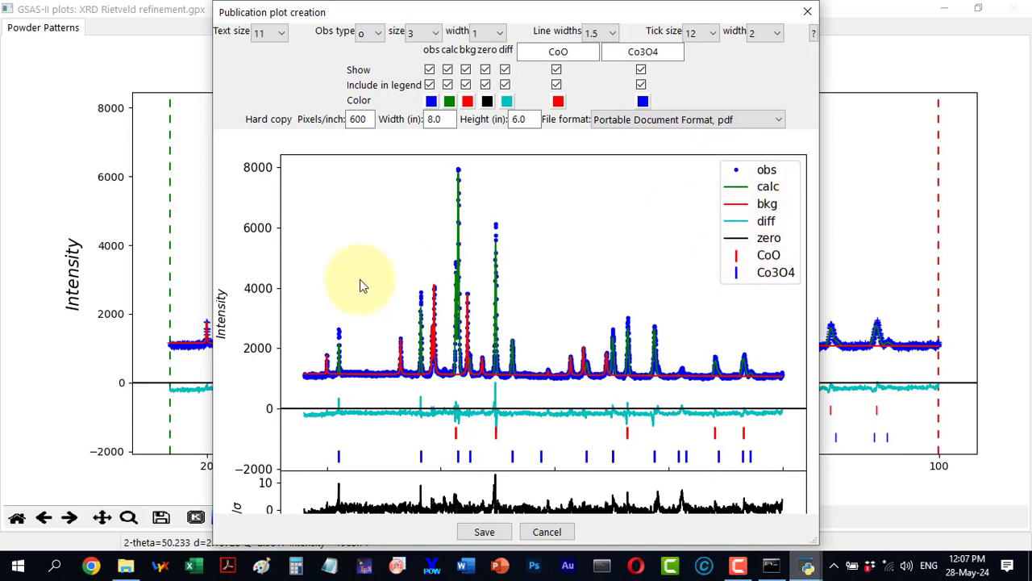
pyautogui.click(431, 100)
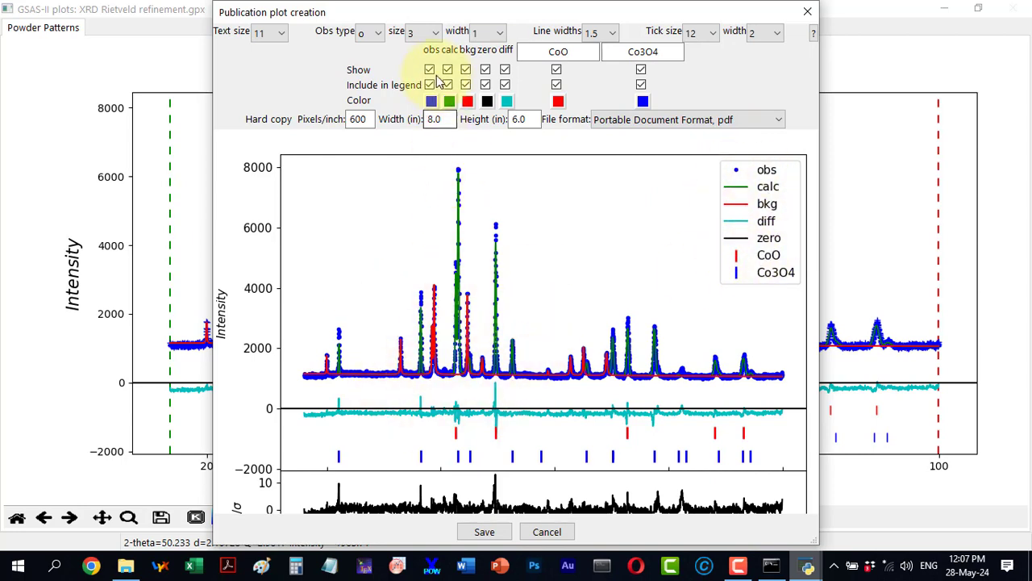
pyautogui.click(429, 84)
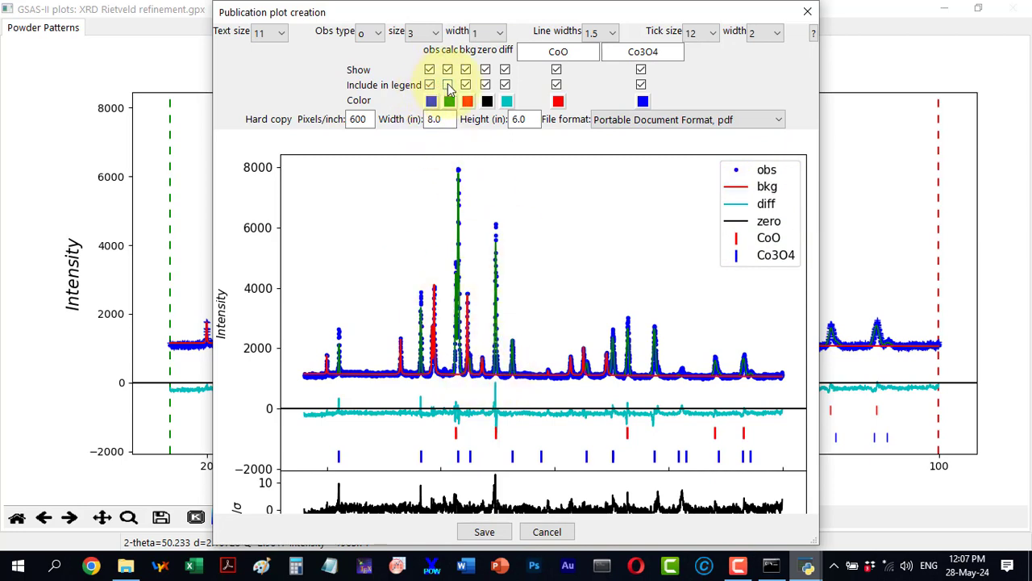
pyautogui.click(449, 84)
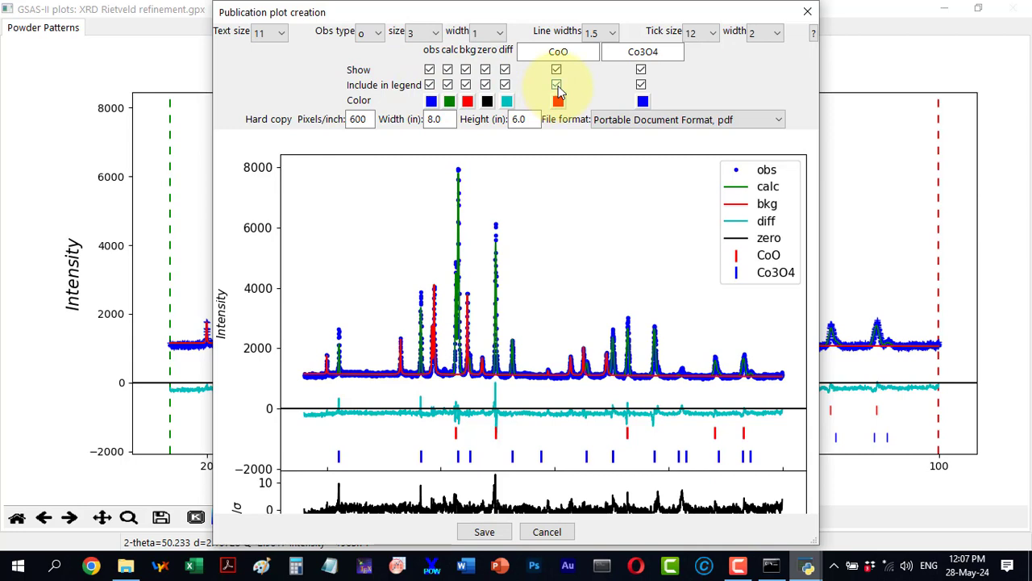
pyautogui.click(556, 84)
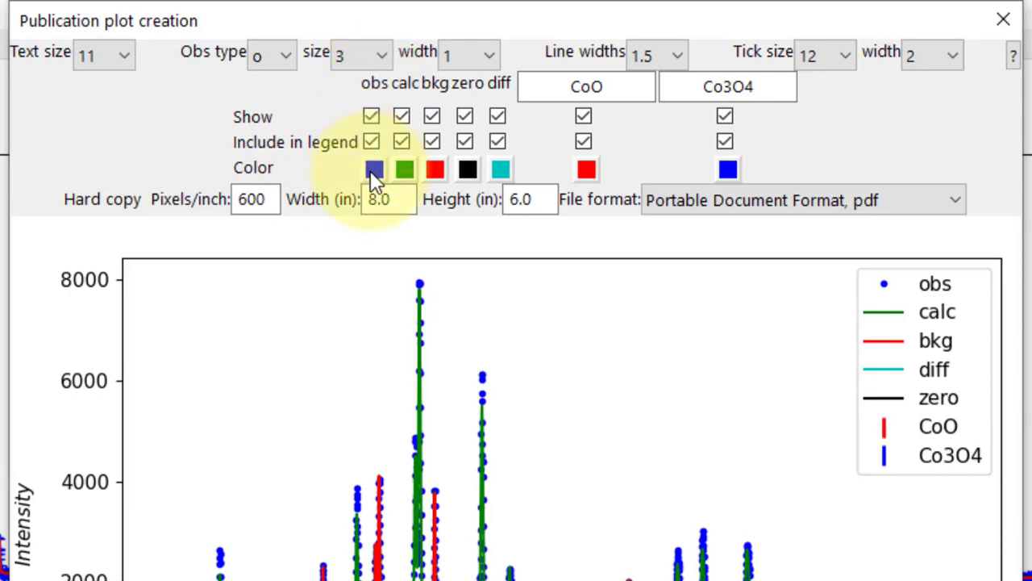
pyautogui.click(373, 169)
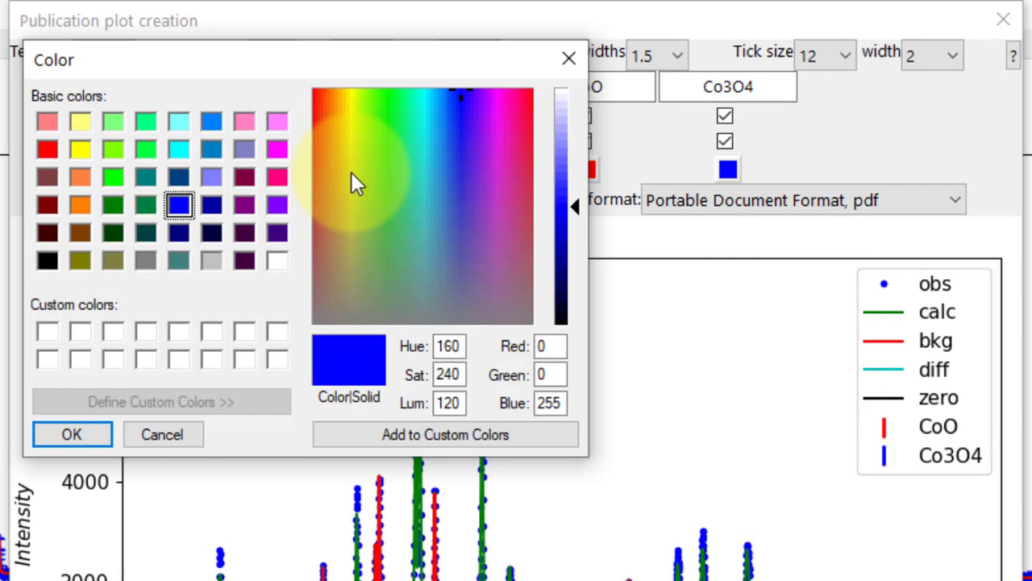
pyautogui.moveTo(277, 196)
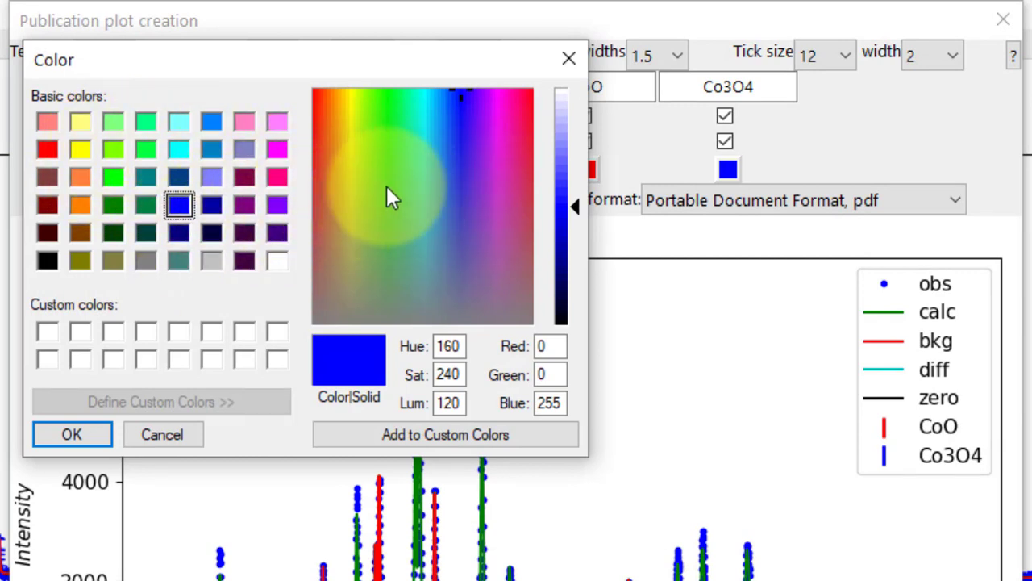
pyautogui.moveTo(361, 120)
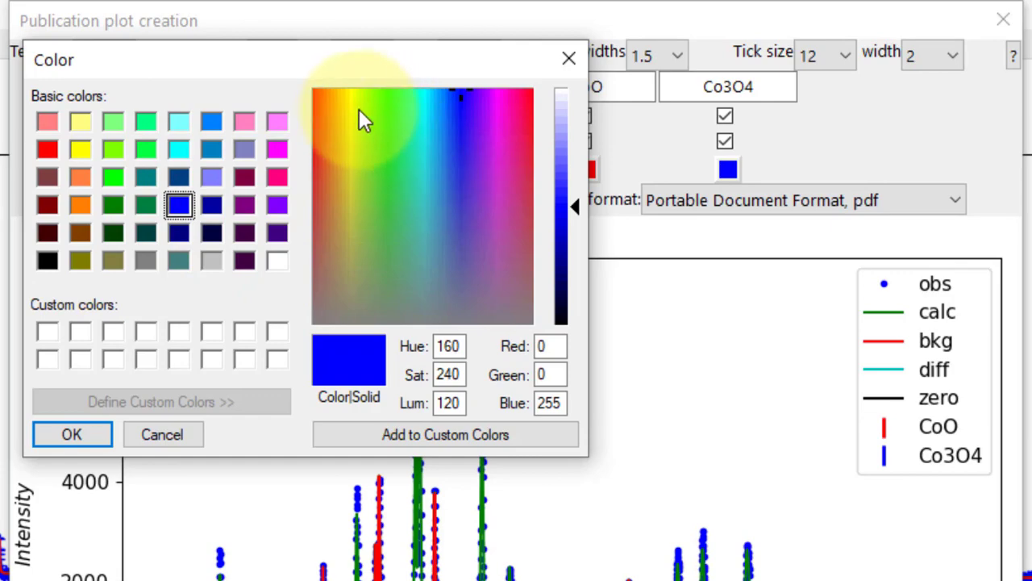
pyautogui.click(351, 123)
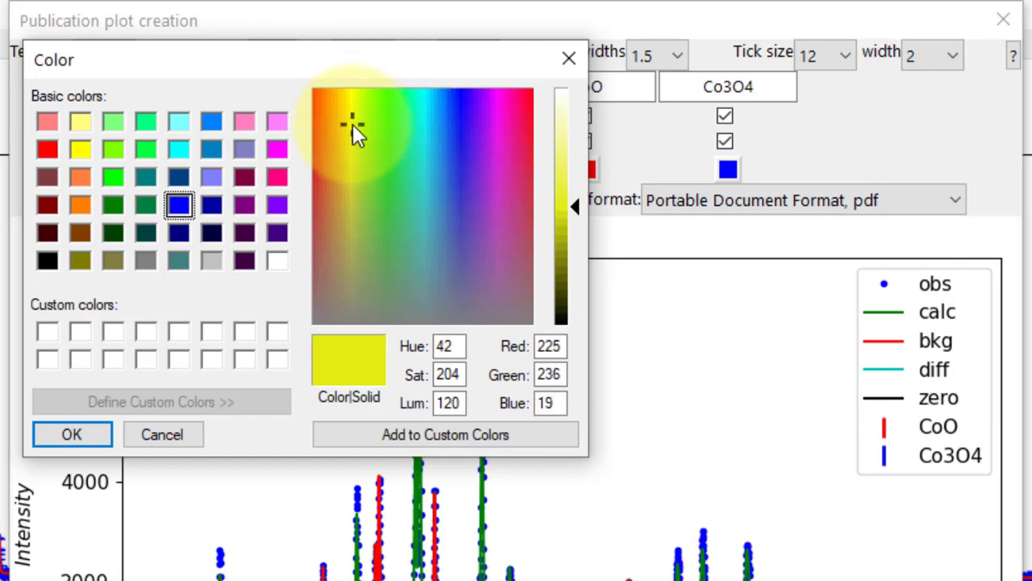
pyautogui.click(71, 434)
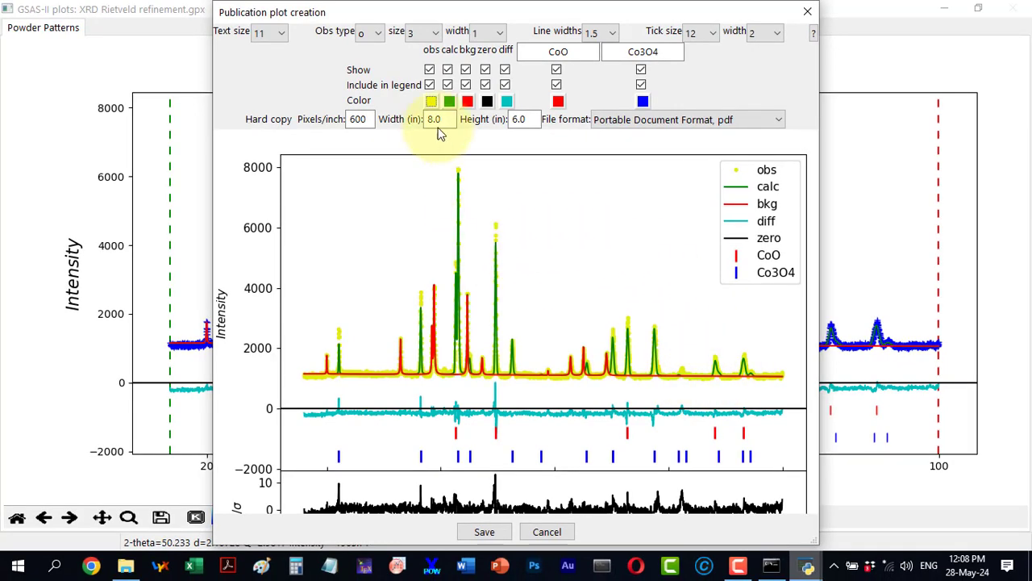
pyautogui.click(430, 100)
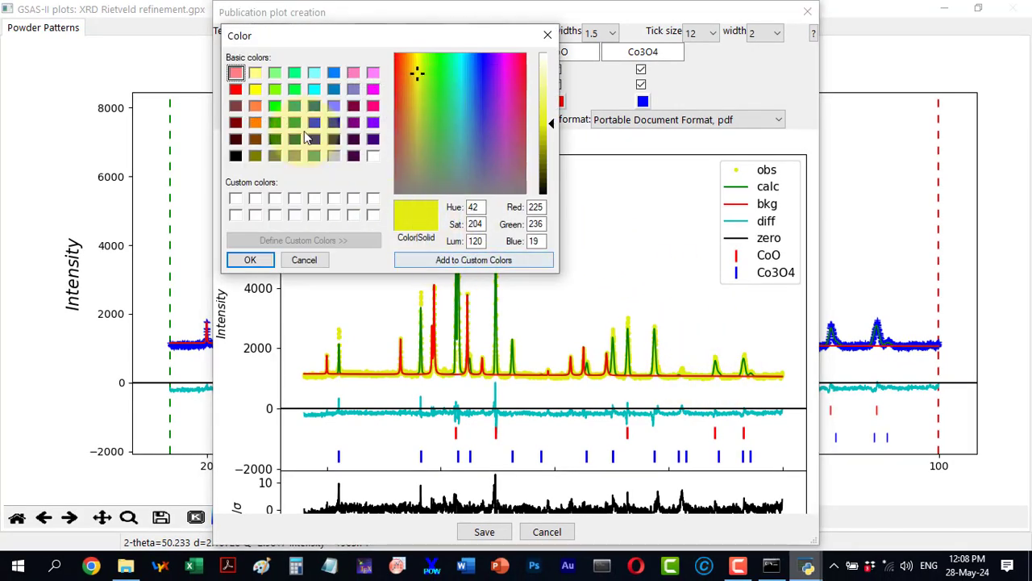
pyautogui.click(312, 123)
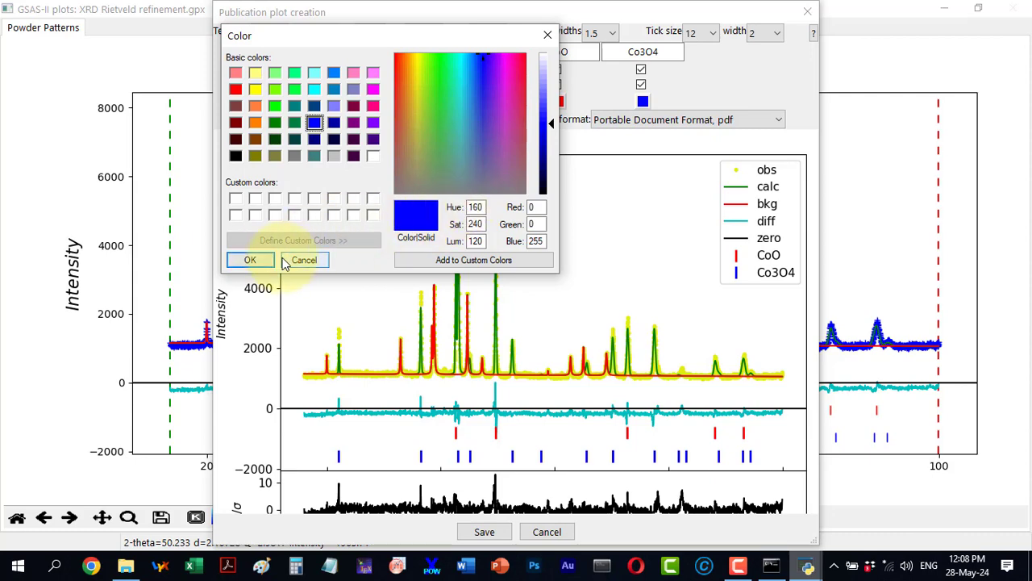
pyautogui.click(250, 260)
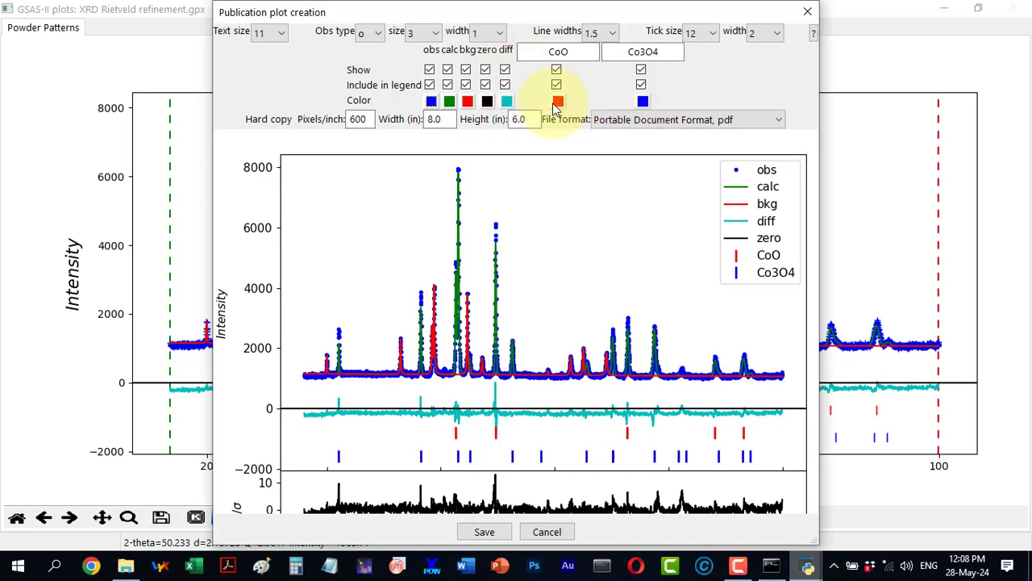
pyautogui.click(558, 100)
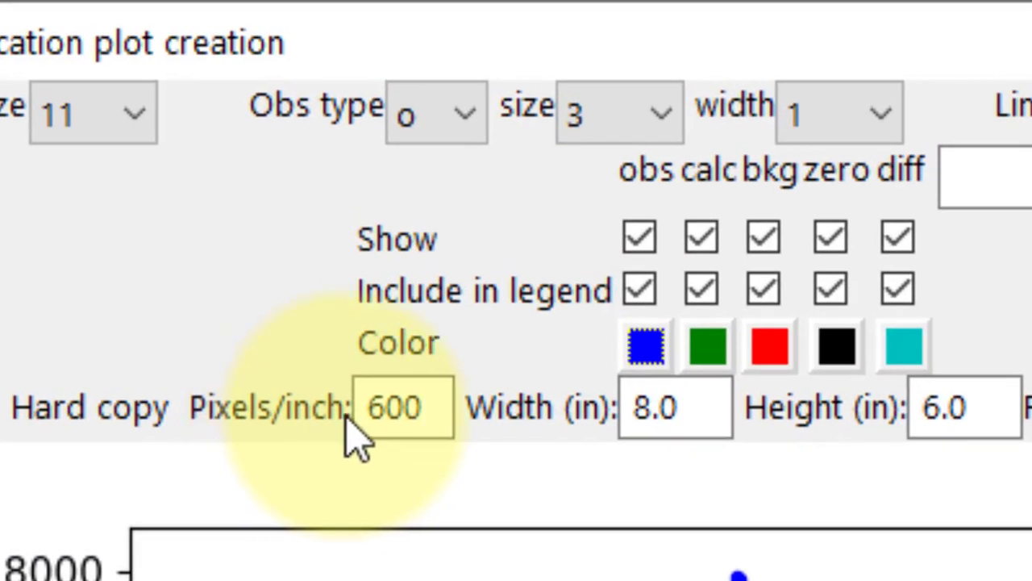
pyautogui.click(403, 407)
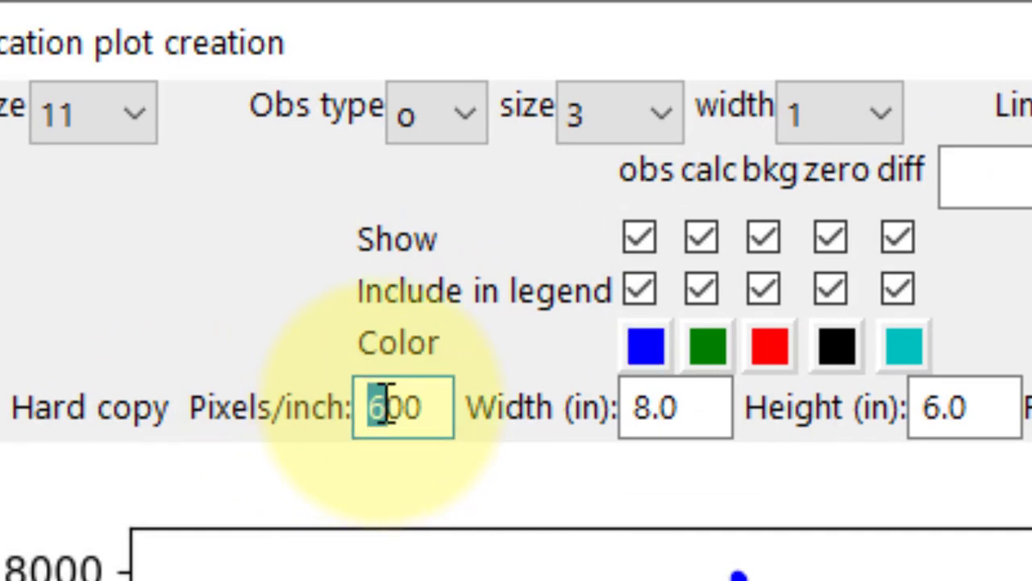
pyautogui.write('300')
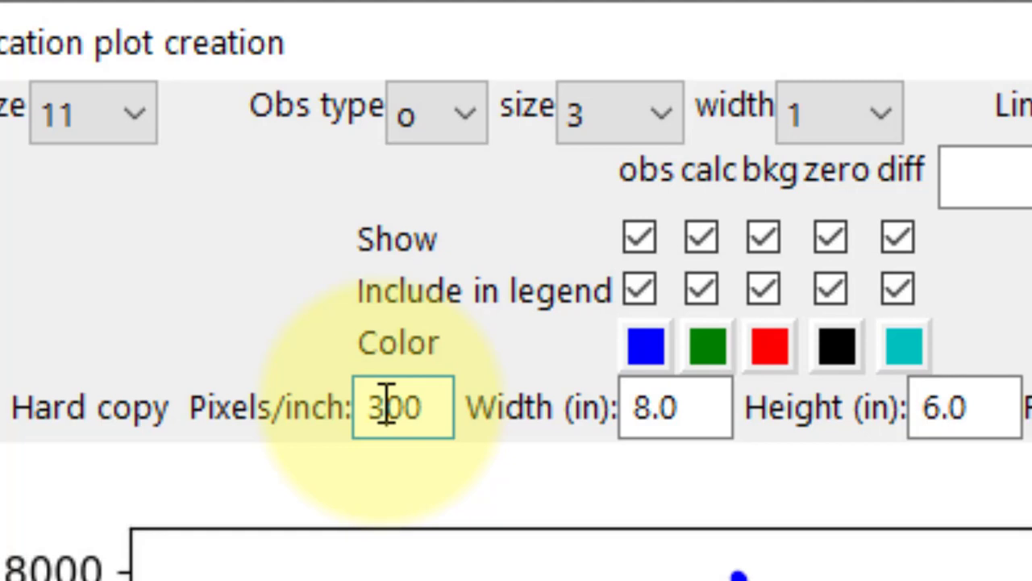
pyautogui.doubleClick(372, 406)
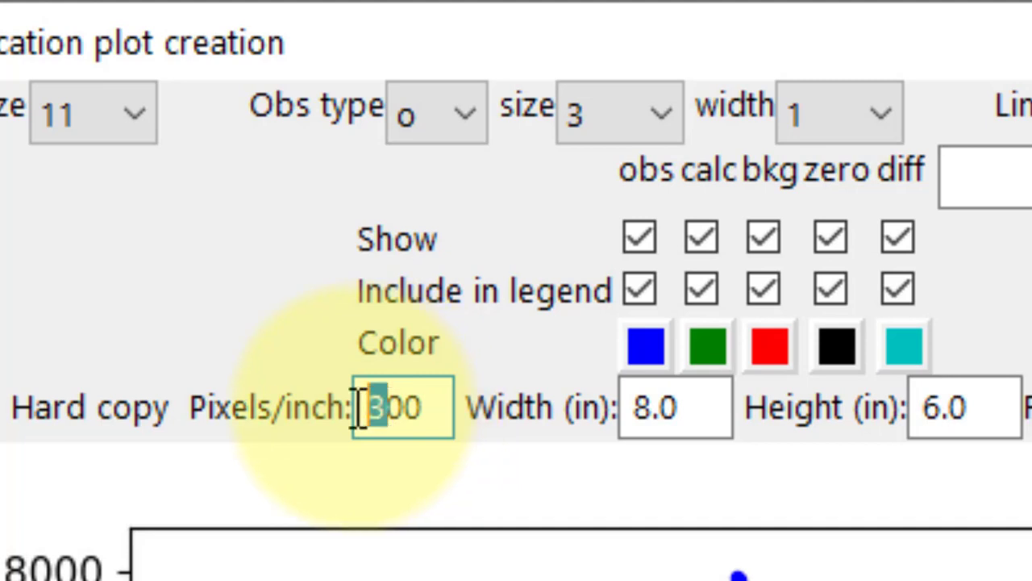
pyautogui.write('600')
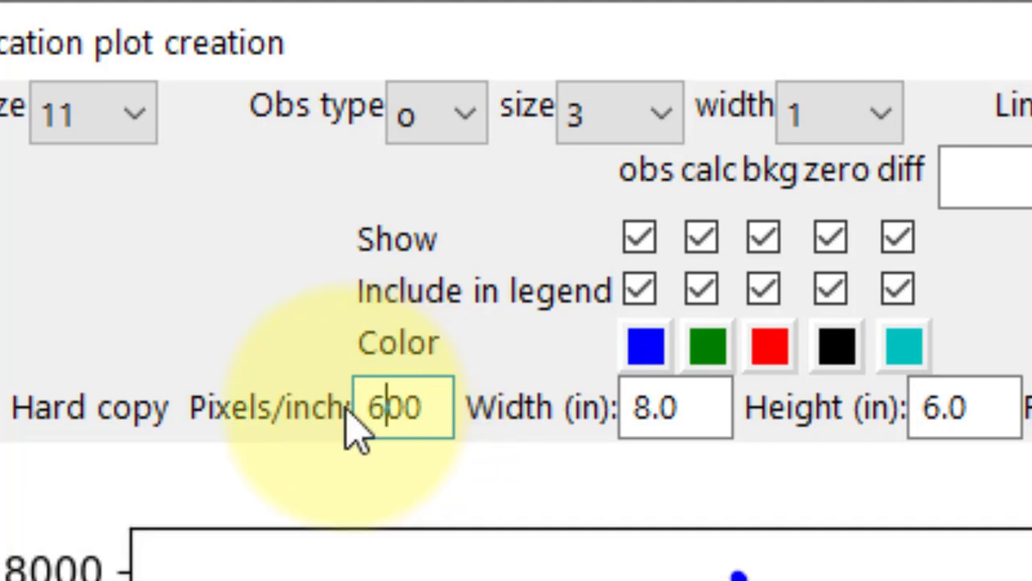
pyautogui.tripleClick(403, 407)
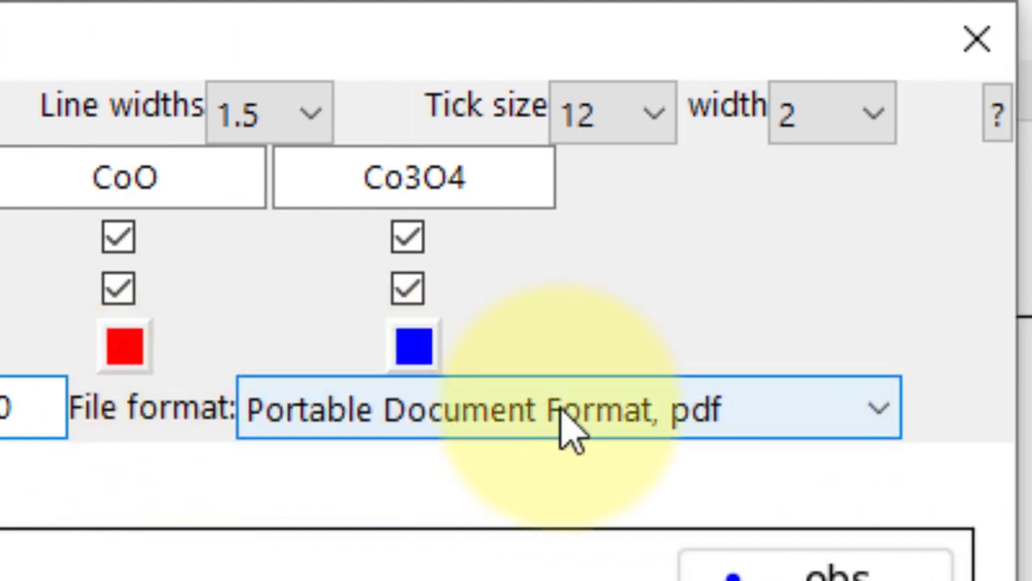
# Set the hard-copy file format to OriginPro connection.
pyautogui.click(568, 407)
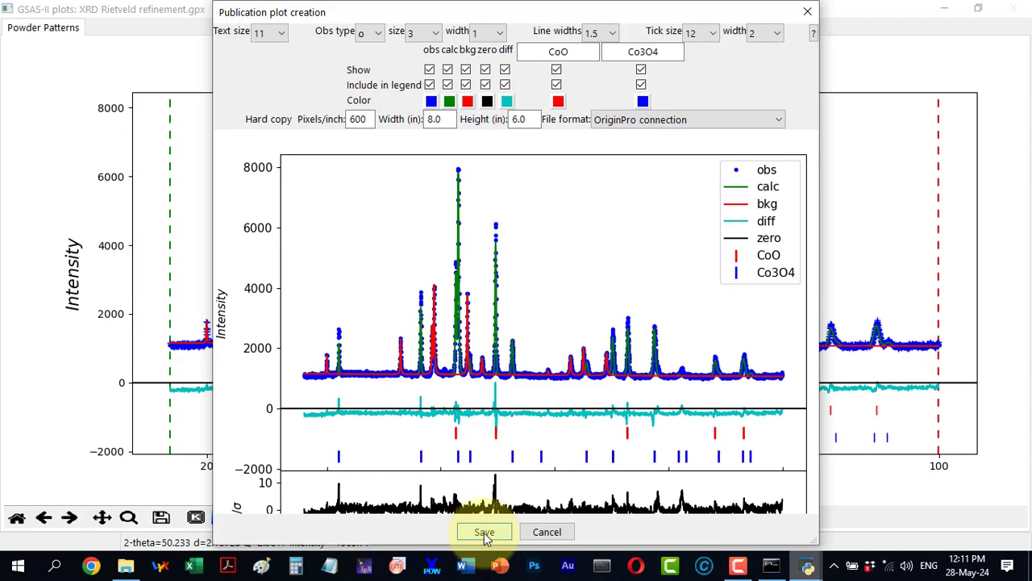
# Attempt the OriginPro export and dismiss the error that OriginPro must be installed.
pyautogui.click(484, 532)
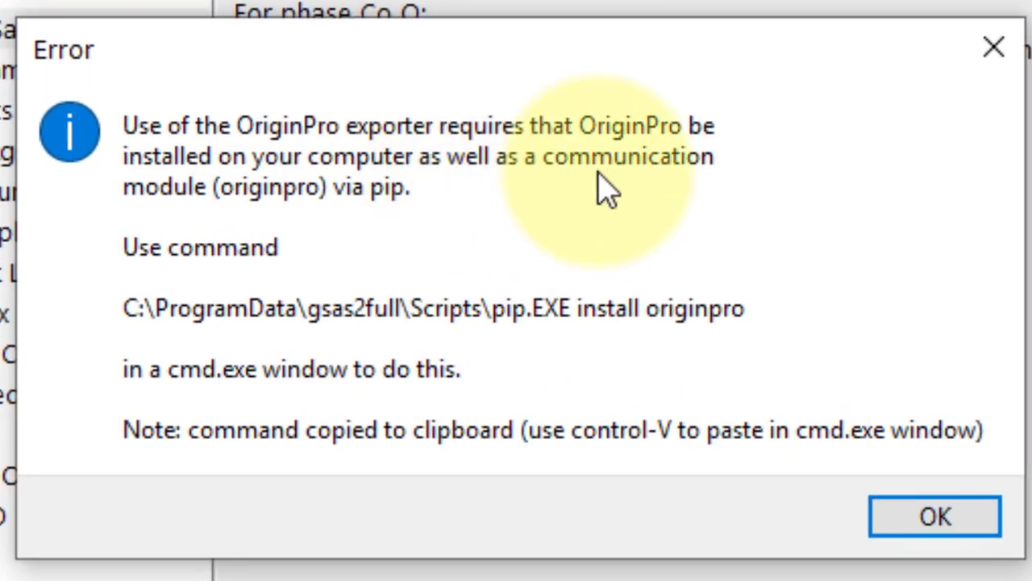
pyautogui.moveTo(449, 261)
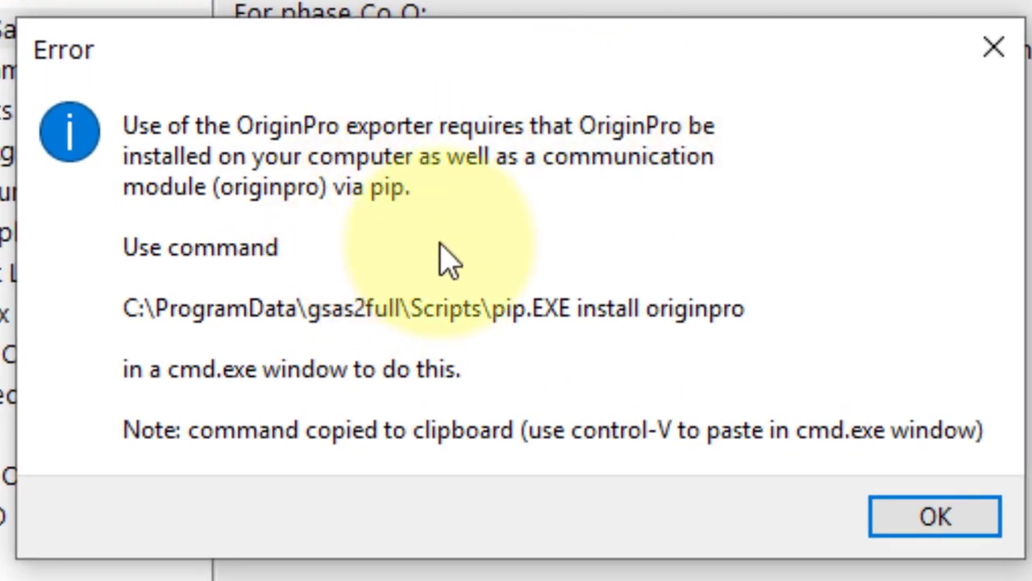
pyautogui.moveTo(170, 330)
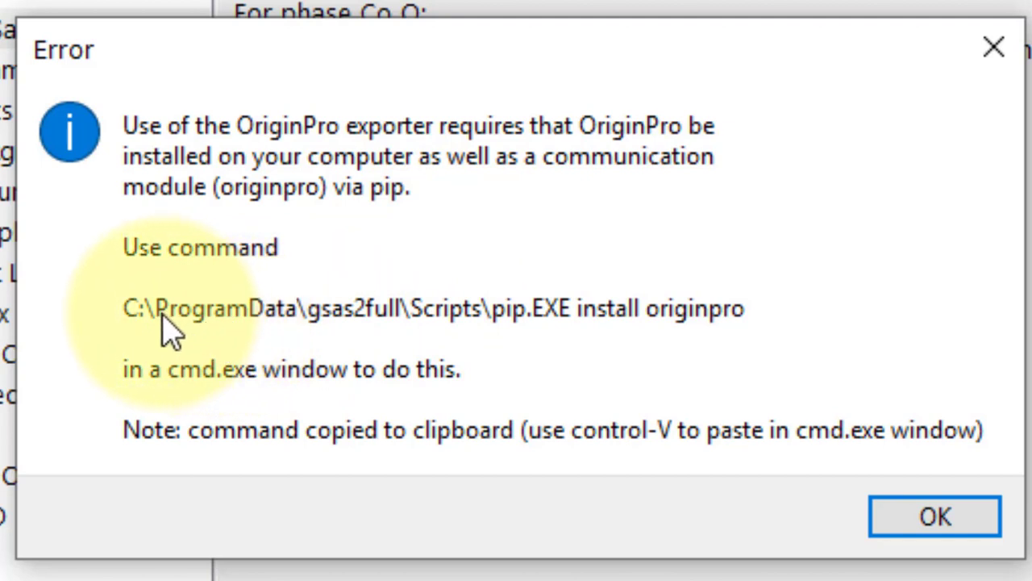
pyautogui.moveTo(739, 334)
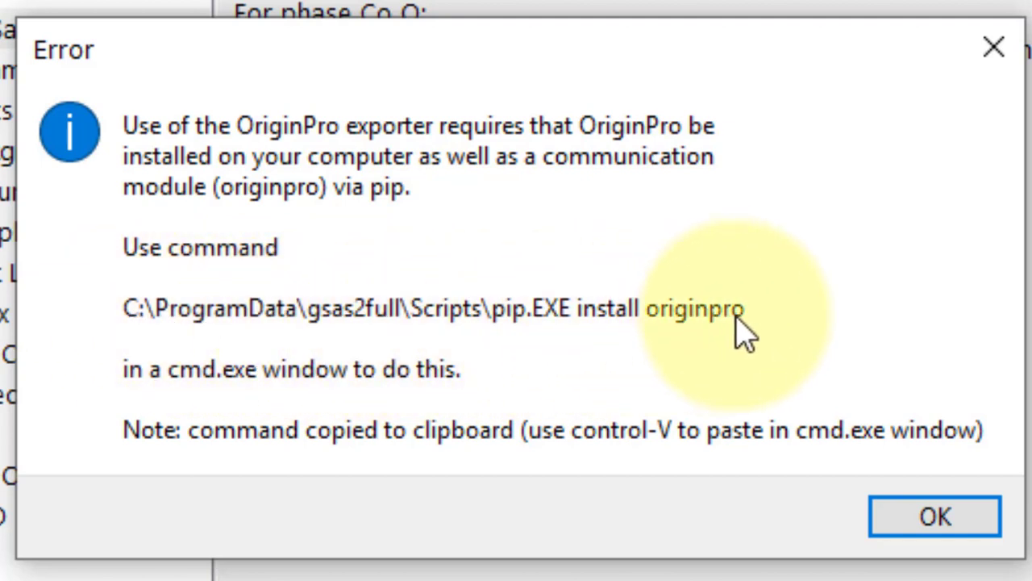
pyautogui.moveTo(548, 258)
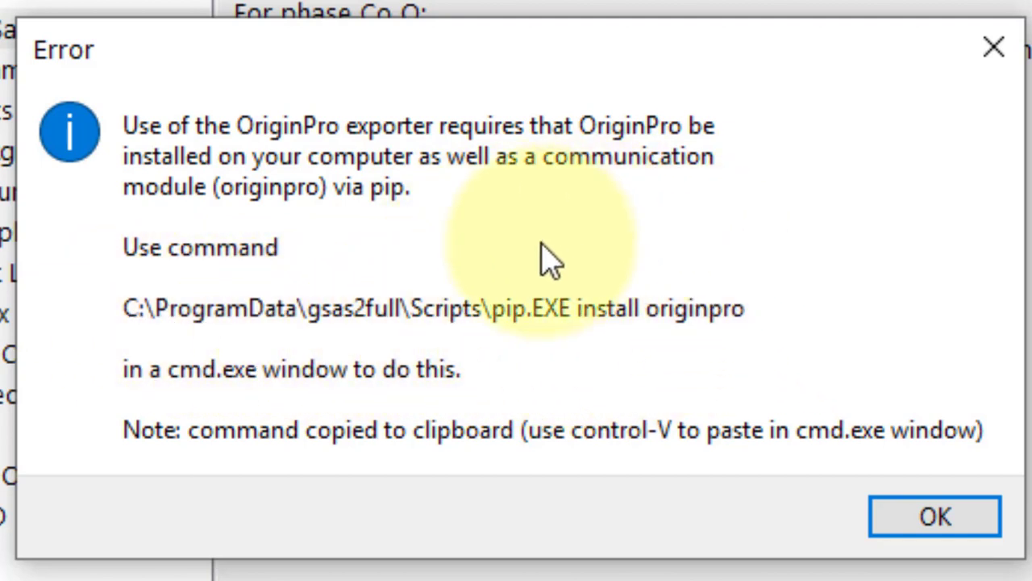
pyautogui.moveTo(597, 334)
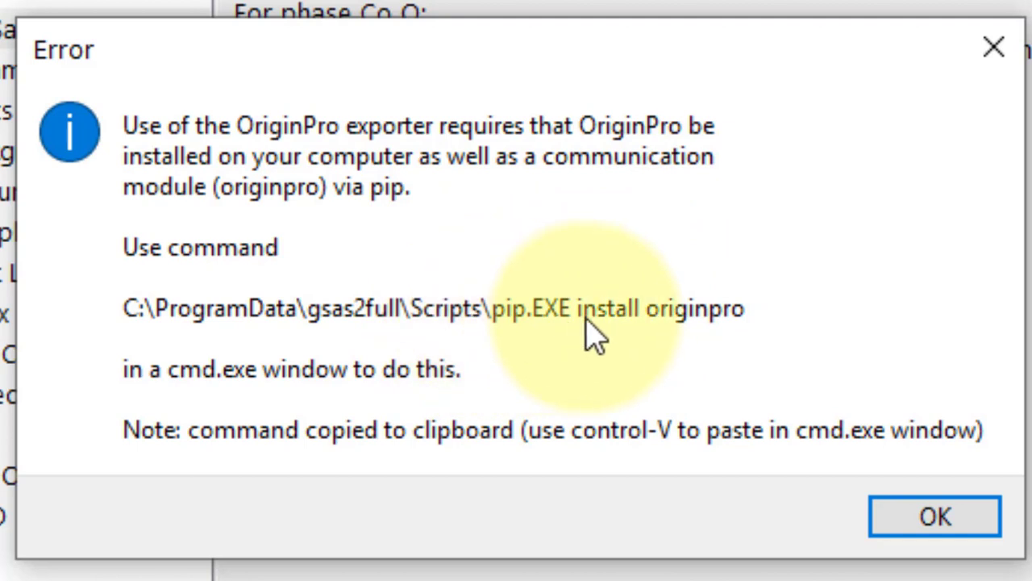
pyautogui.moveTo(726, 346)
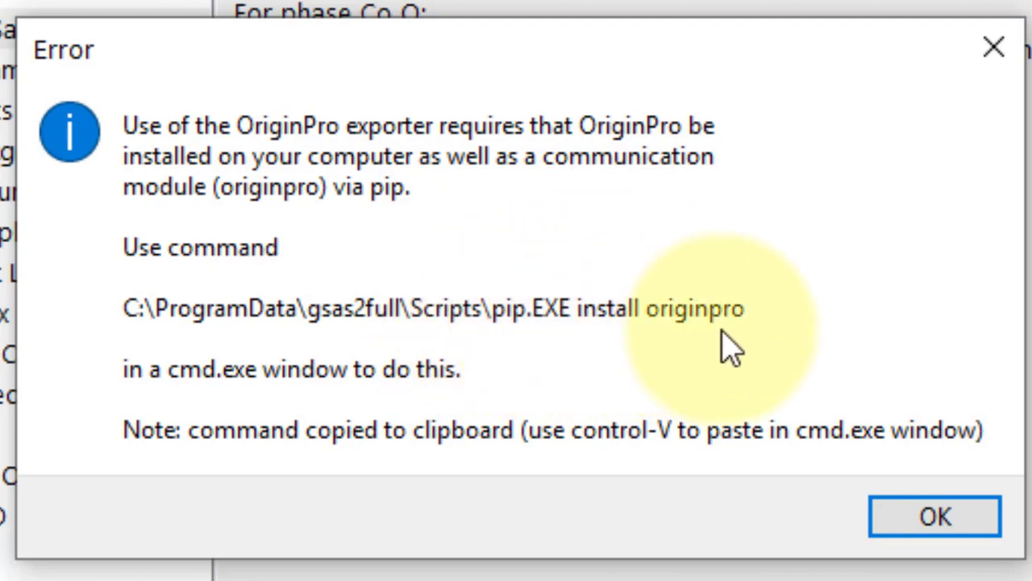
pyautogui.click(934, 516)
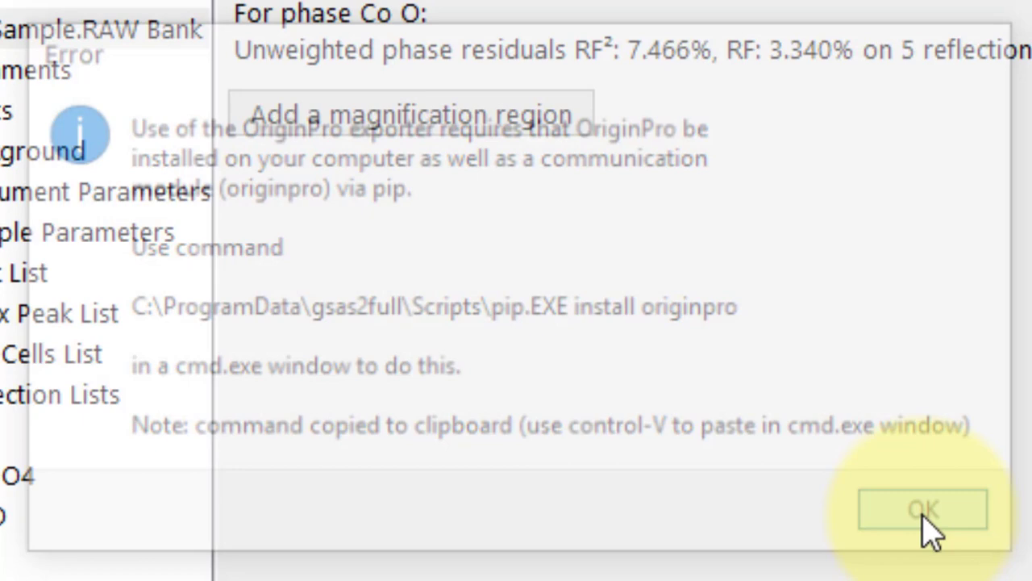
# Reopen the publication plot settings for the refinement plot with PNG as the output format.
pyautogui.click(922, 508)
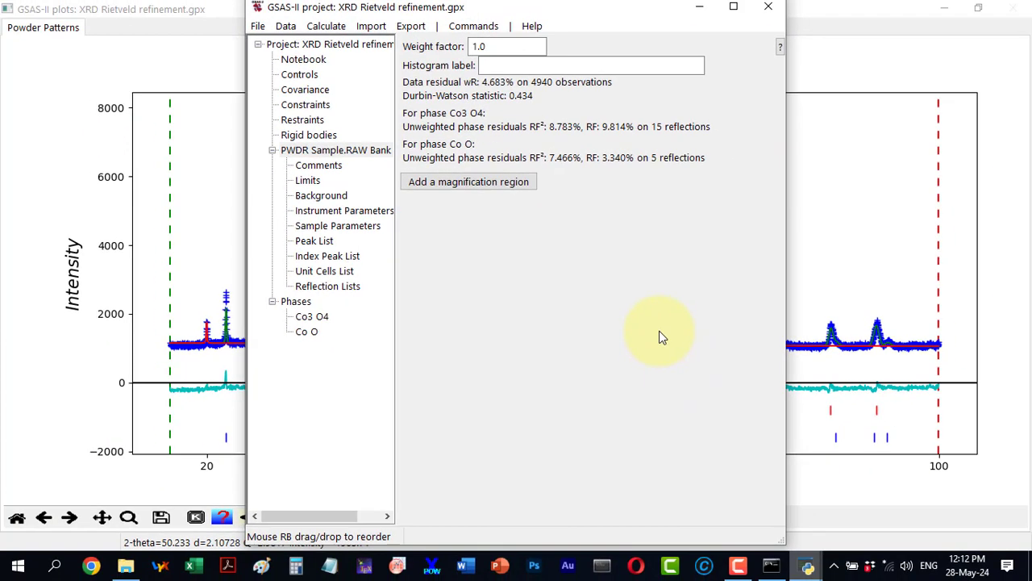
pyautogui.moveTo(464, 13)
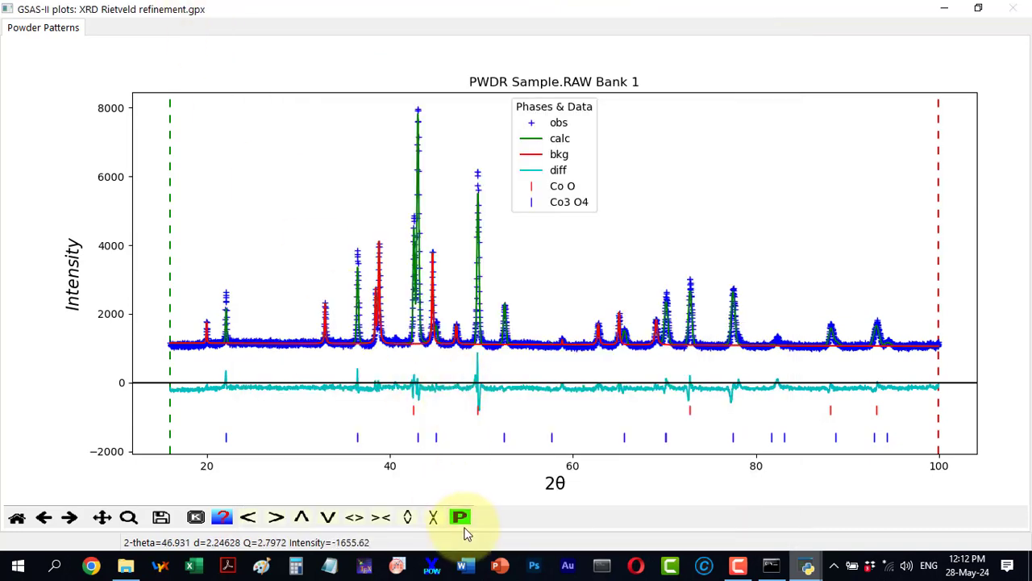
pyautogui.click(460, 516)
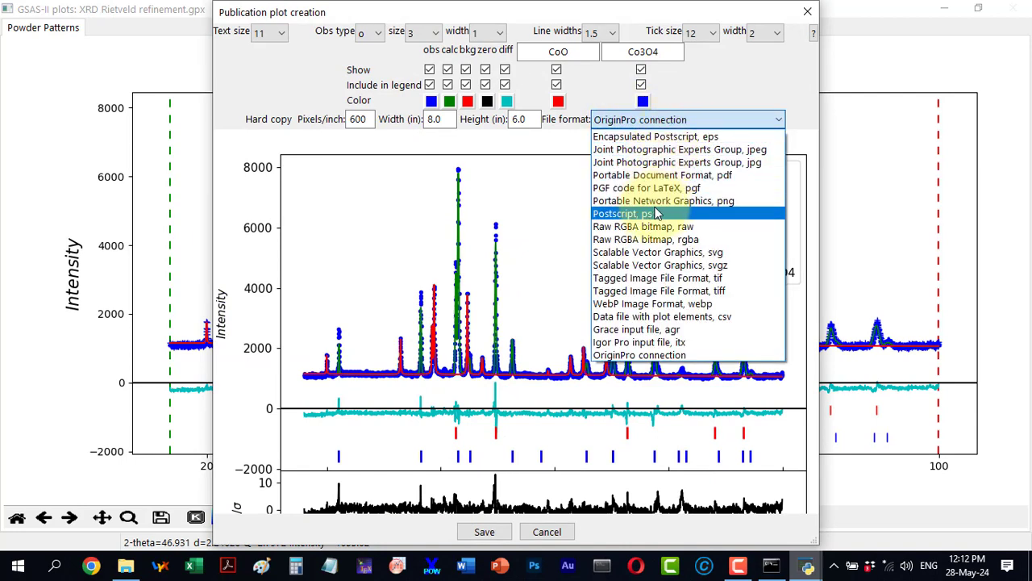
pyautogui.moveTo(655, 200)
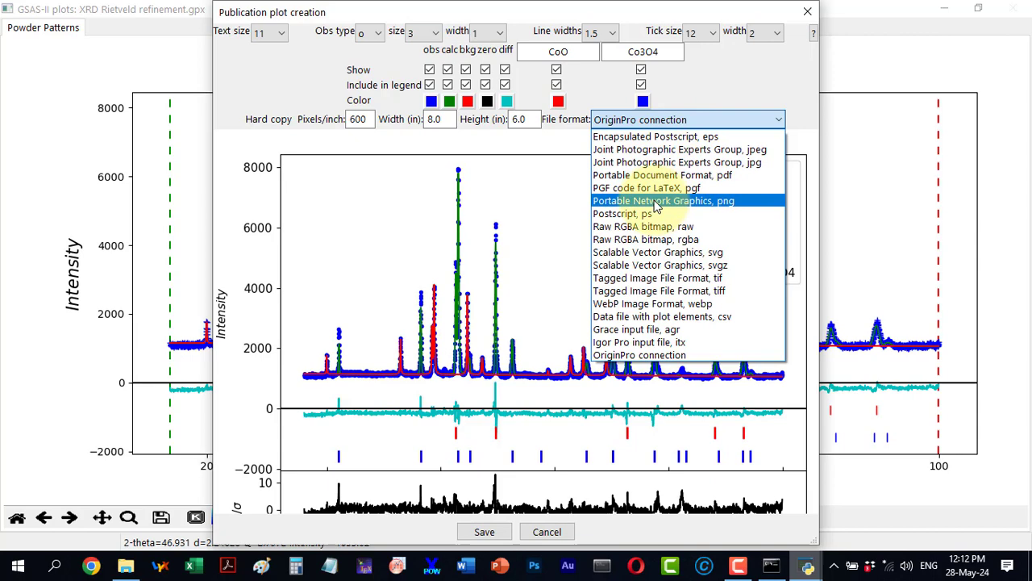
pyautogui.click(664, 200)
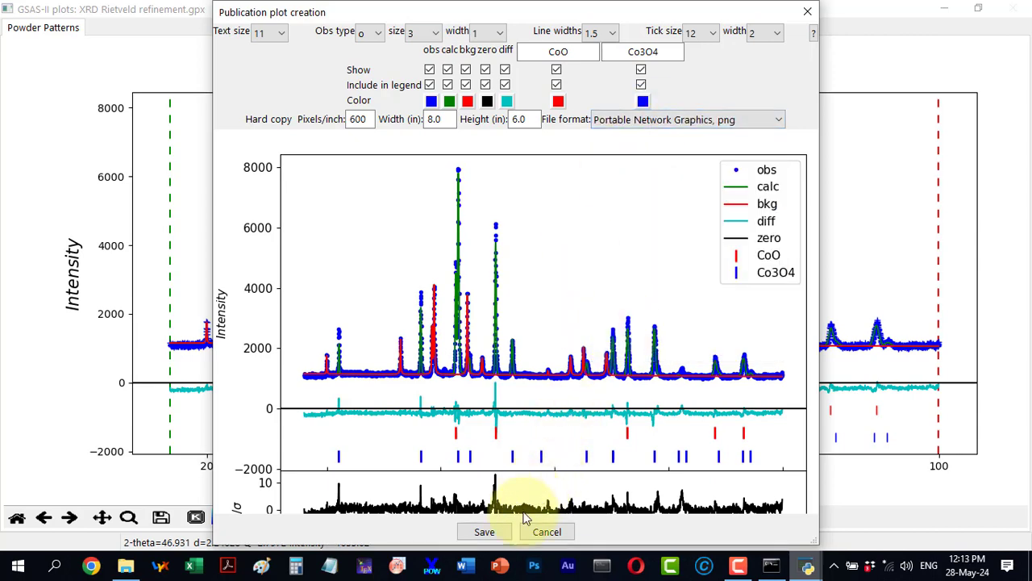
# Save the publication plot as a PNG image named Graph.
pyautogui.click(483, 532)
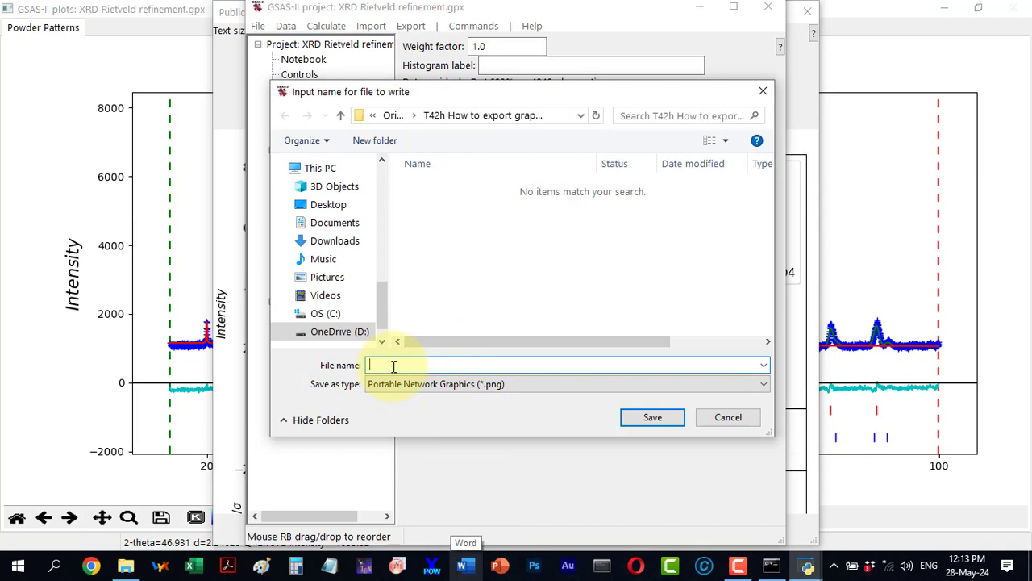
pyautogui.write('Graph')
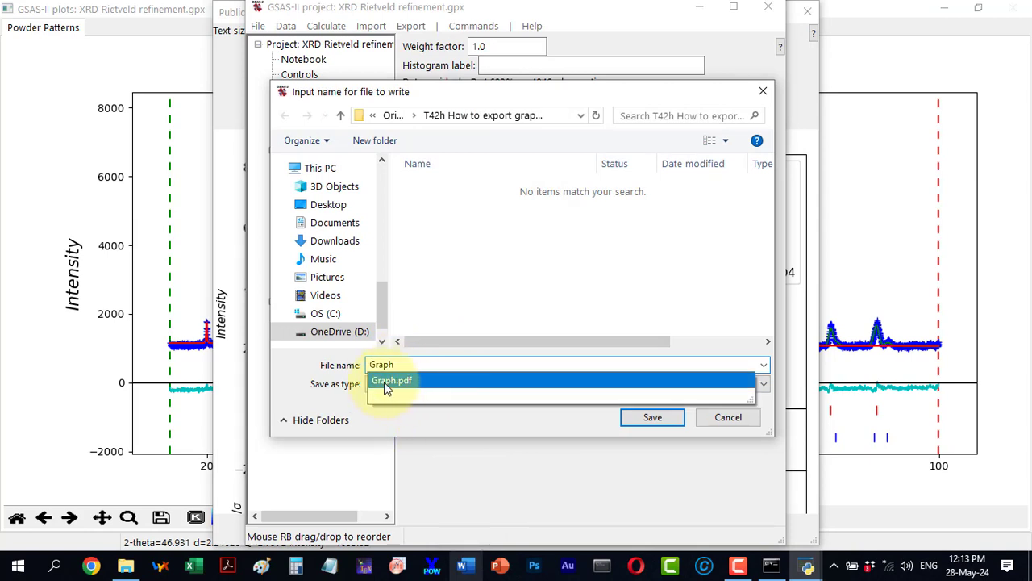
pyautogui.moveTo(403, 427)
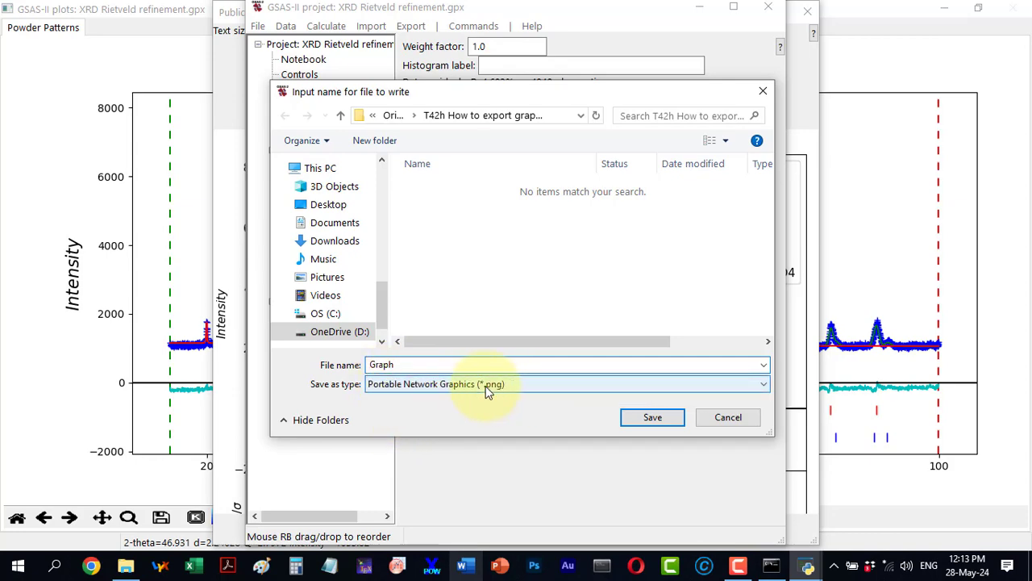
pyautogui.click(651, 416)
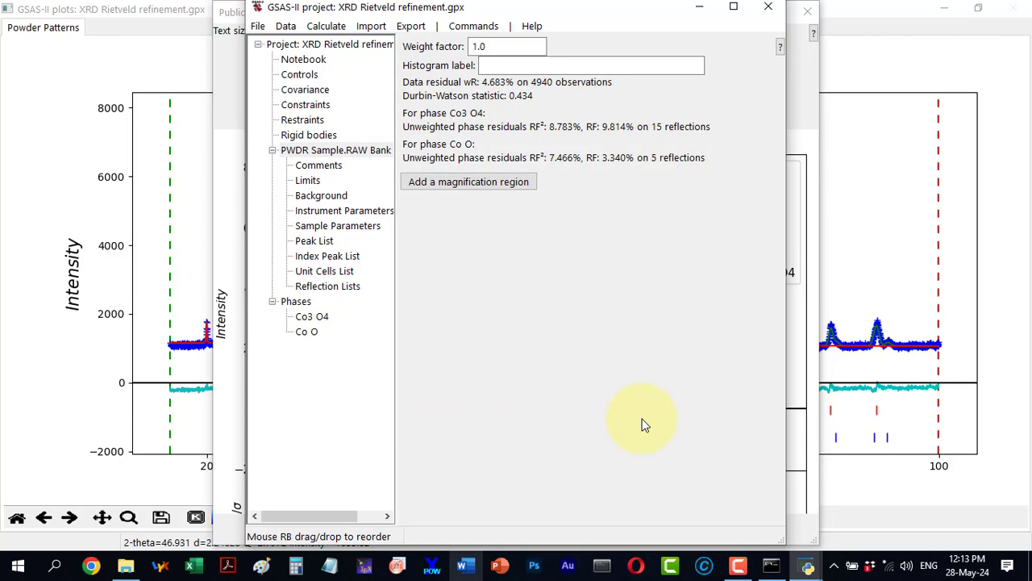
pyautogui.moveTo(126, 564)
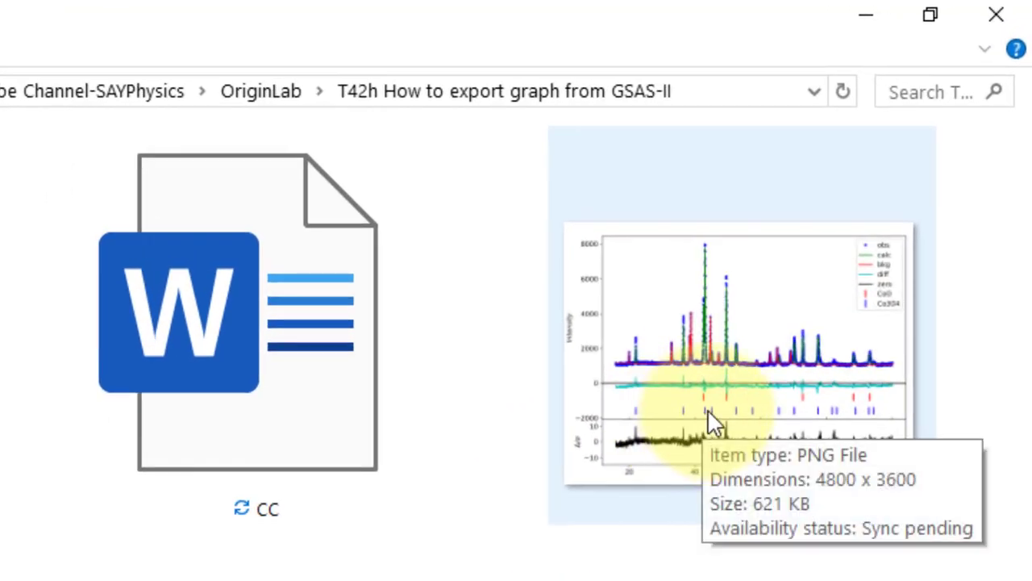
pyautogui.moveTo(787, 406)
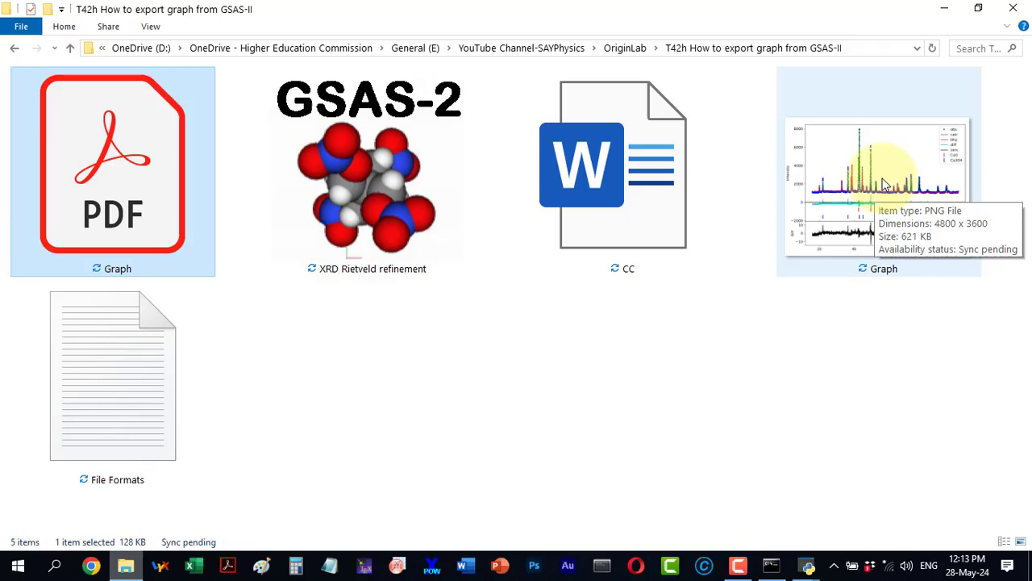
# View Graph.png in Windows Photos zoomed out to fit the full refinement plot.
pyautogui.doubleClick(878, 174)
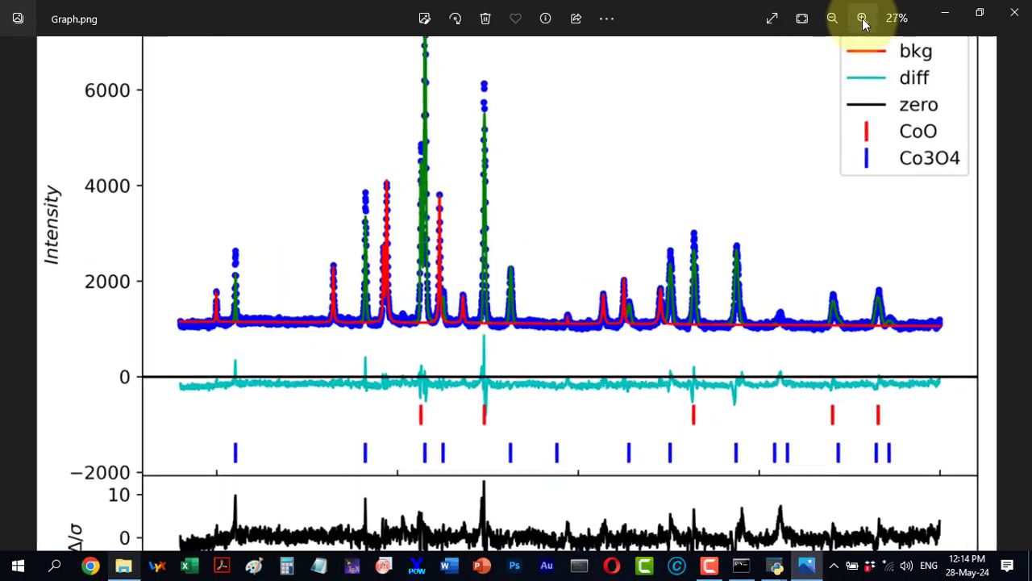
pyautogui.click(861, 18)
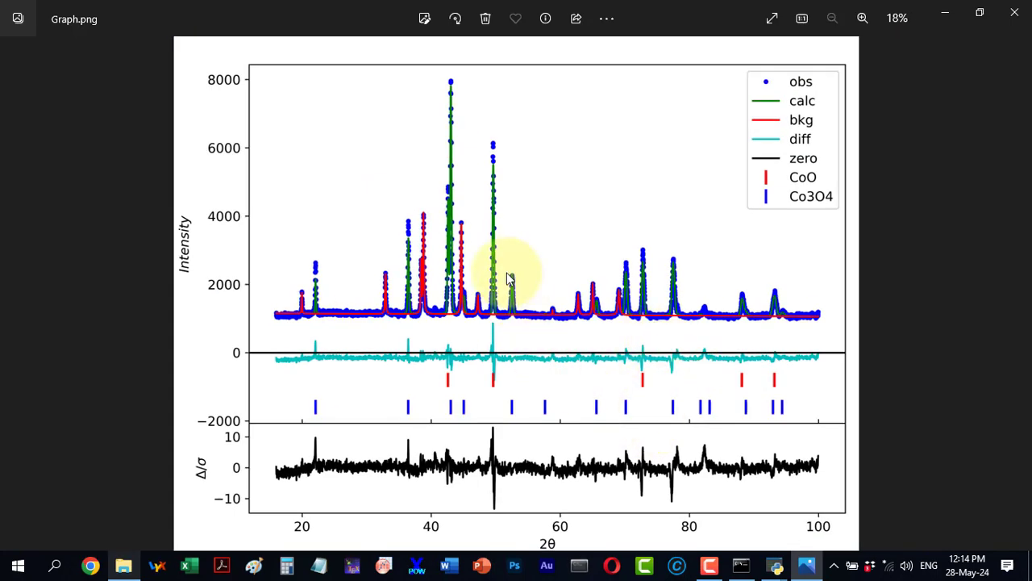
pyautogui.moveTo(379, 339)
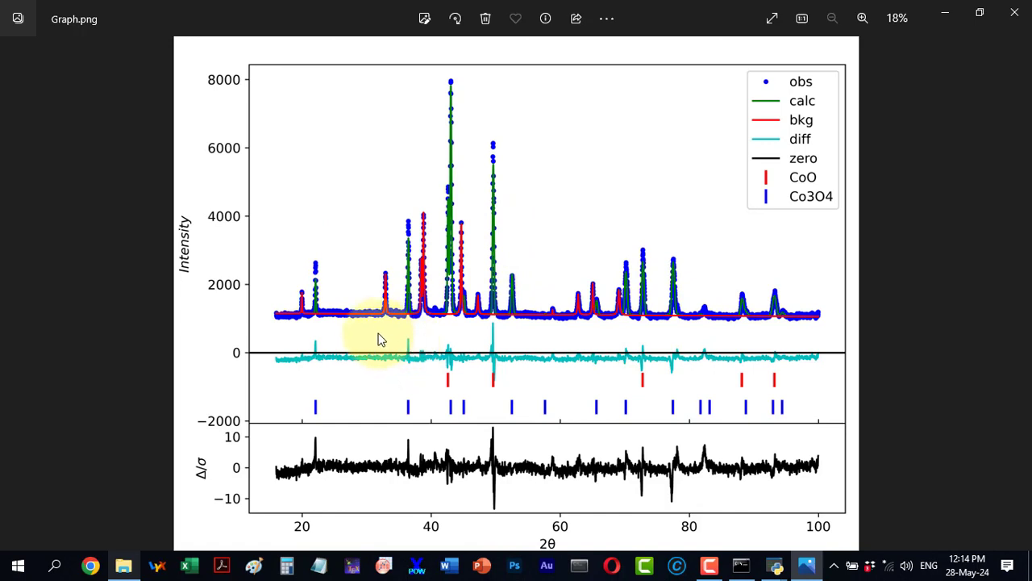
pyautogui.moveTo(680, 181)
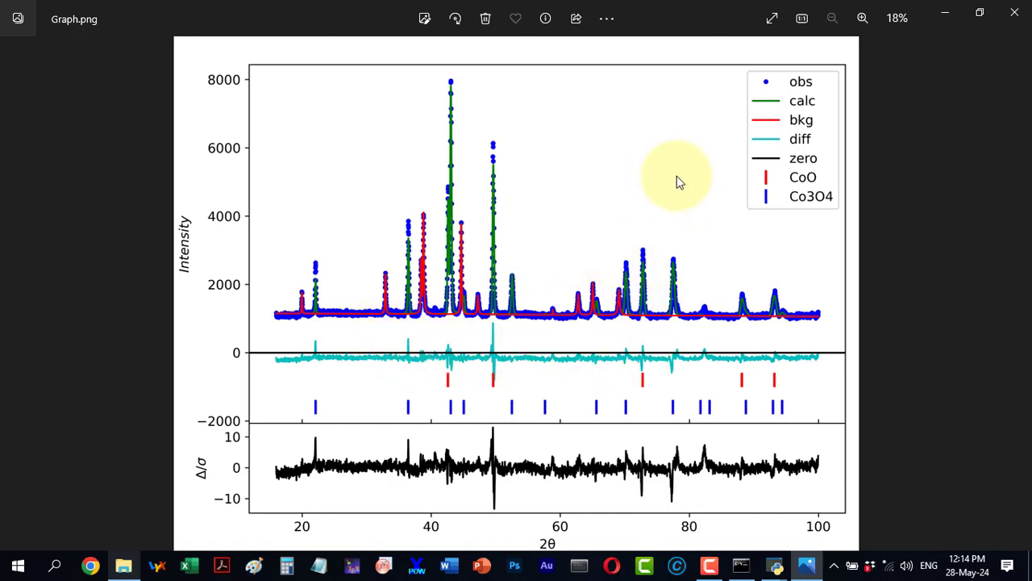
pyautogui.moveTo(577, 248)
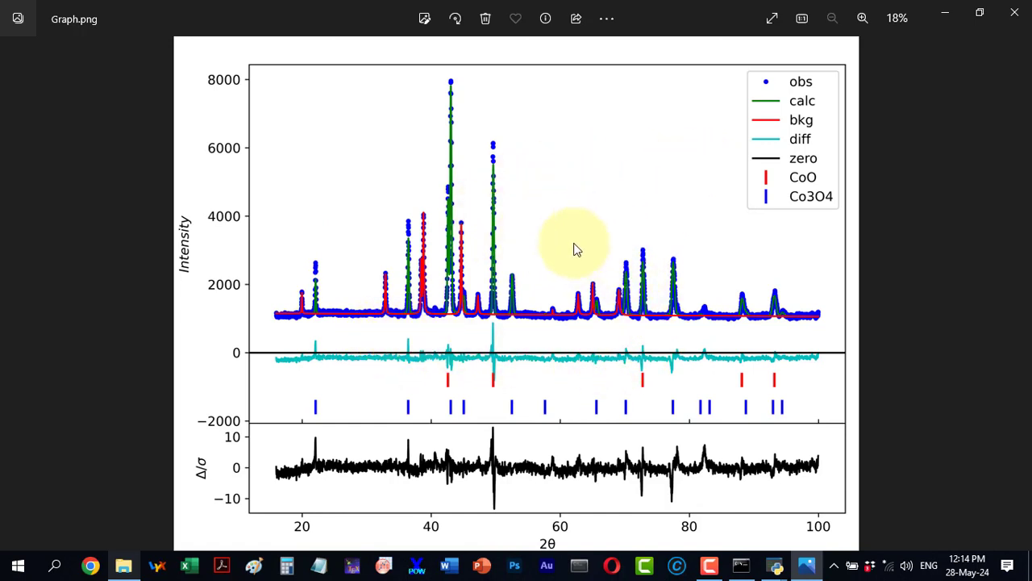
pyautogui.moveTo(594, 273)
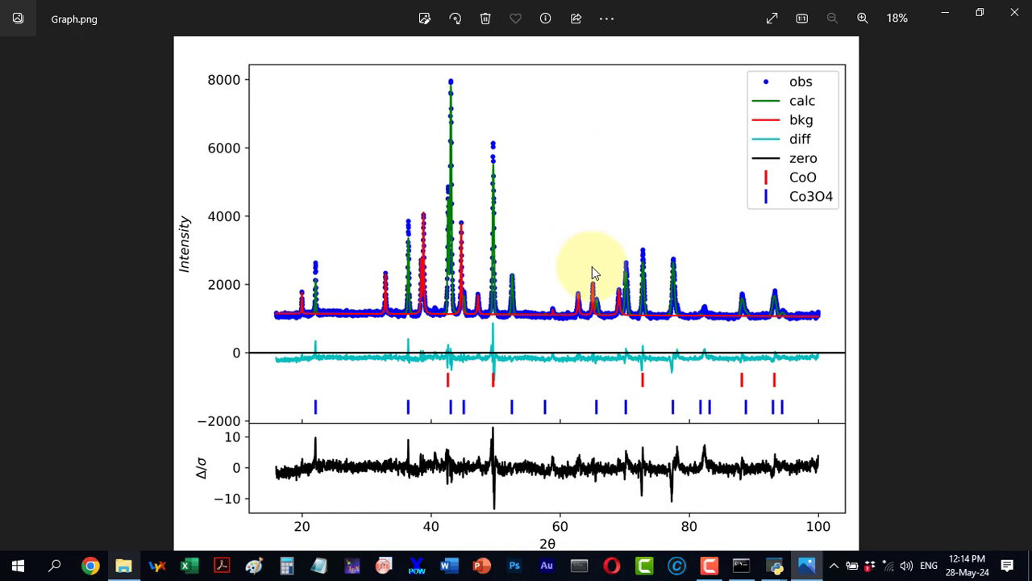
pyautogui.moveTo(621, 392)
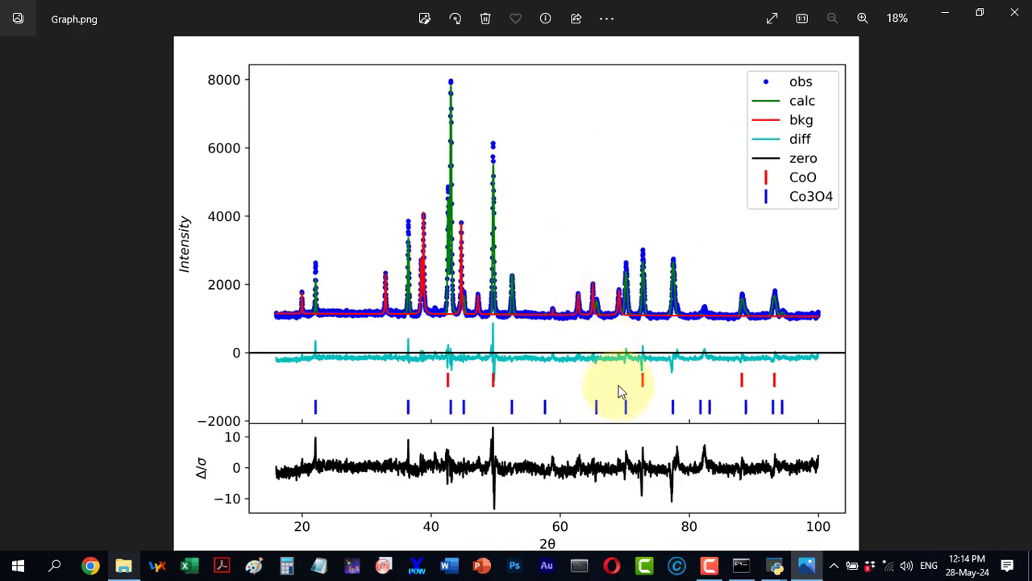